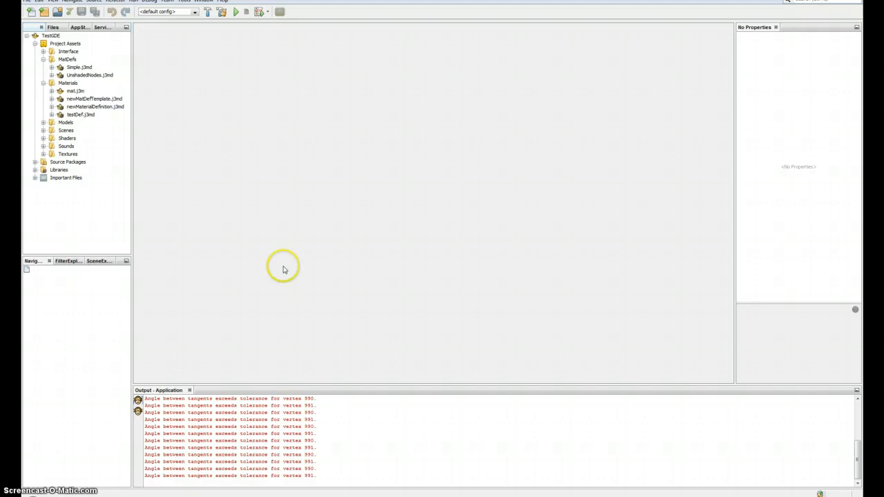
pyautogui.moveTo(183, 254)
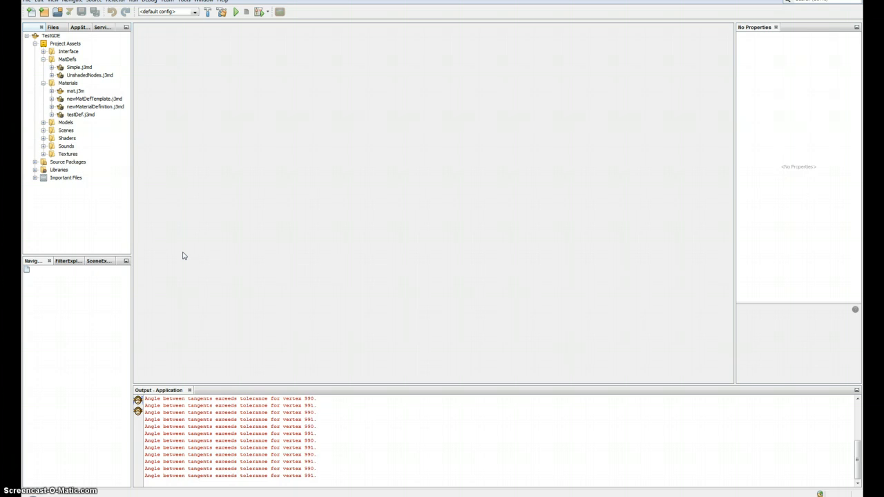
# Step: Start a Material Definition Template in the MatDefs folder with the file name MyMatDef
pyautogui.rightClick(67, 59)
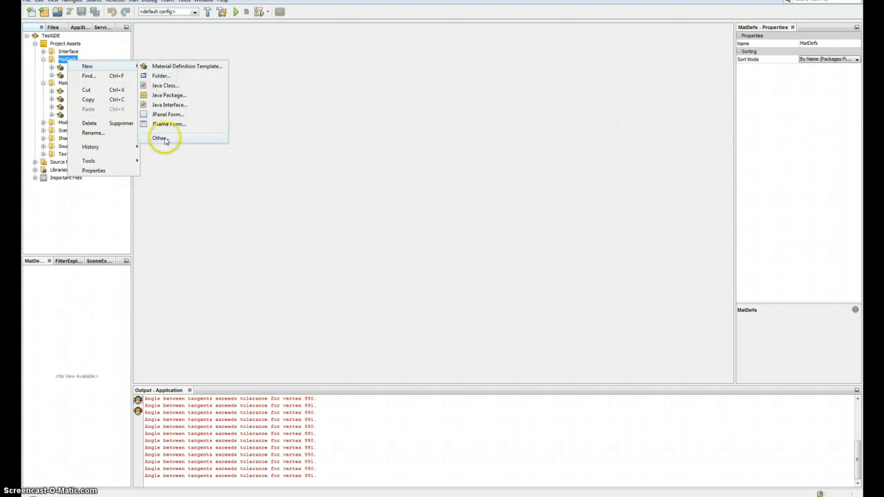
pyautogui.click(159, 139)
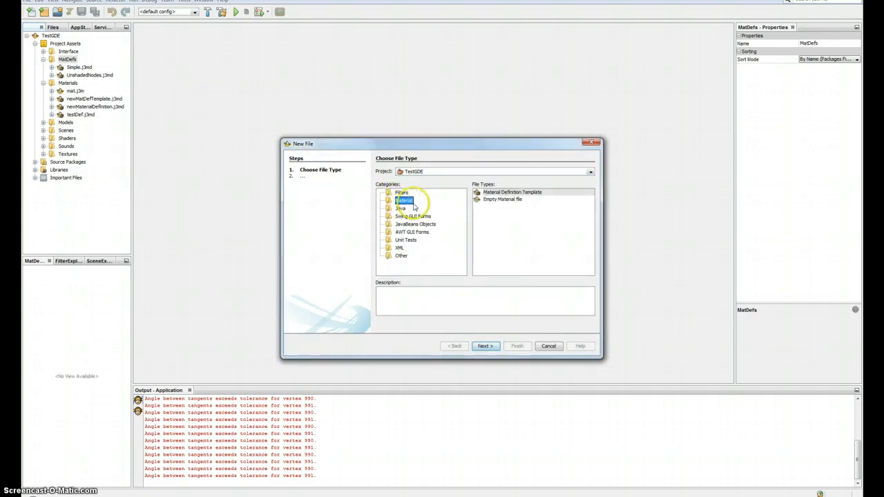
pyautogui.click(511, 191)
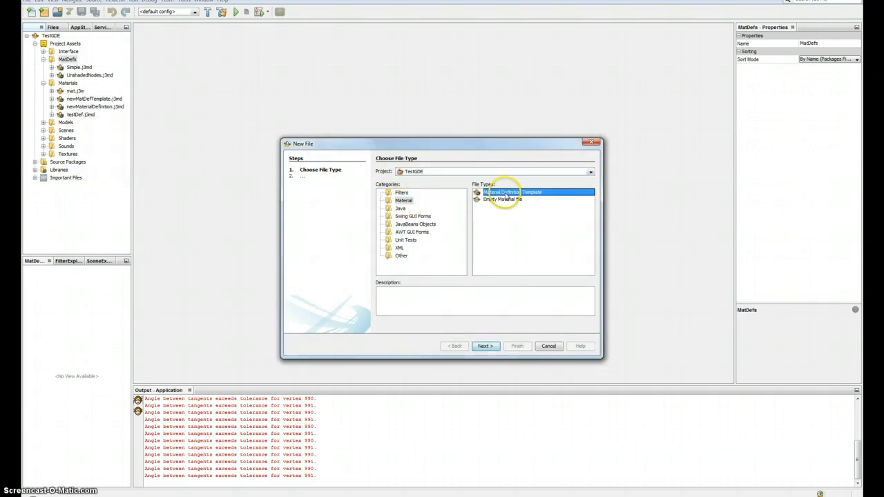
pyautogui.click(484, 346)
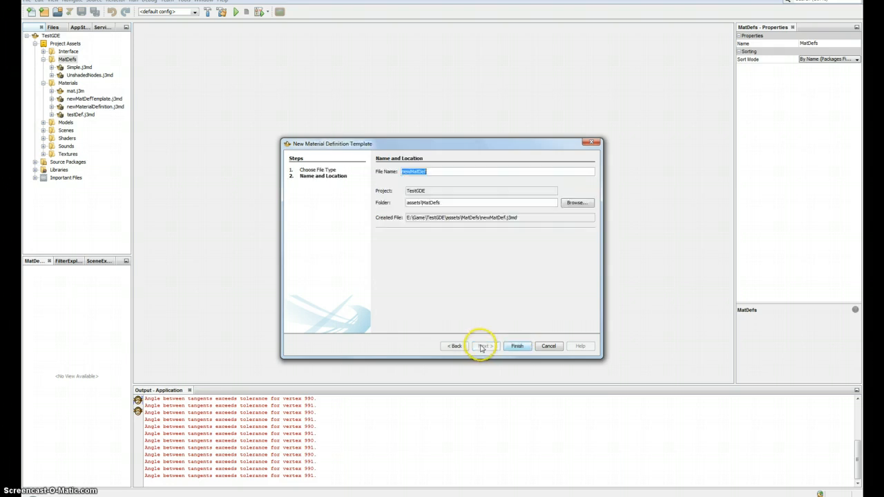
pyautogui.write('M')
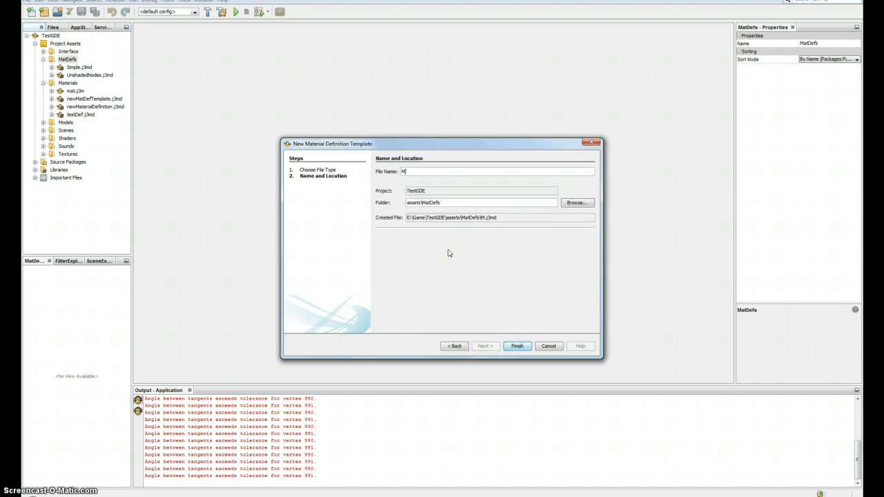
pyautogui.write('MatDef')
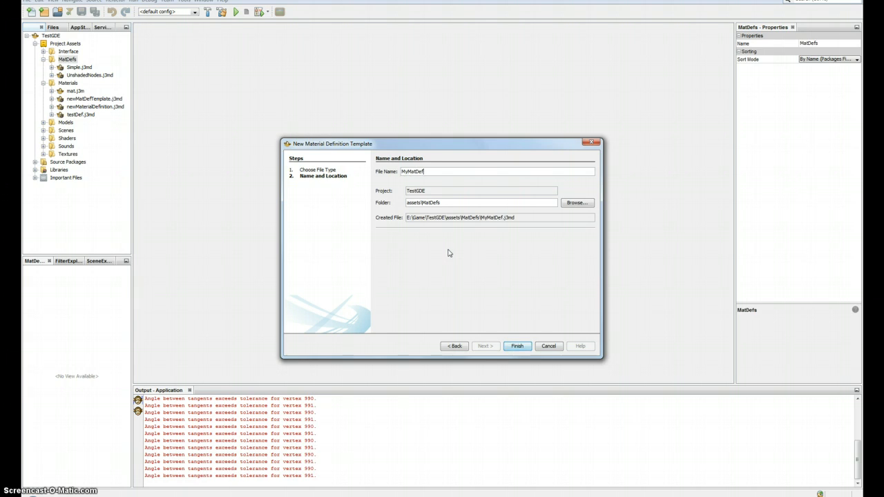
# Step: Finish the wizard so MyMatDef.j3md is created and shown in the Text view
pyautogui.click(517, 346)
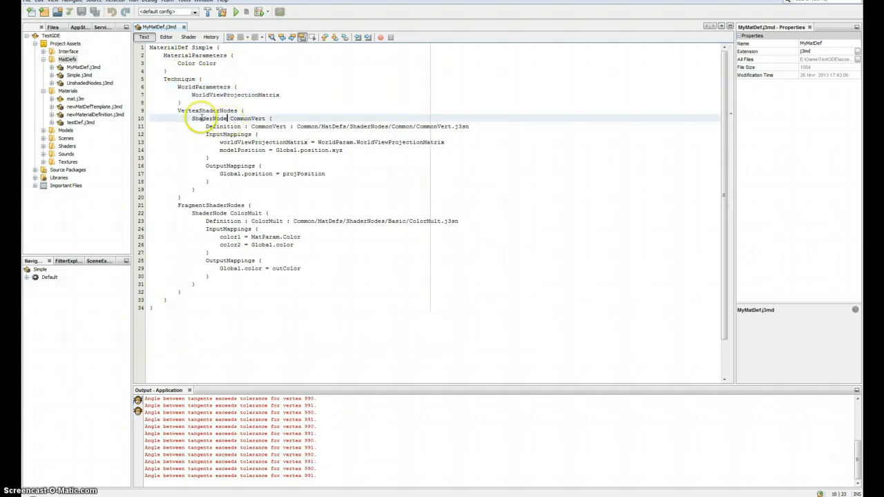
pyautogui.moveTo(193, 118); pyautogui.dragTo(238, 299)
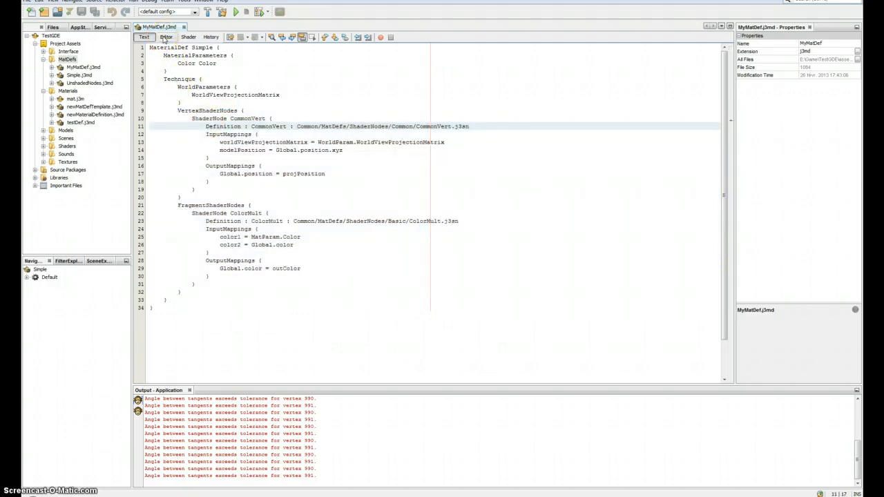
# Step: Show MyMatDef as a visual node graph and select the CommonVert node
pyautogui.click(165, 37)
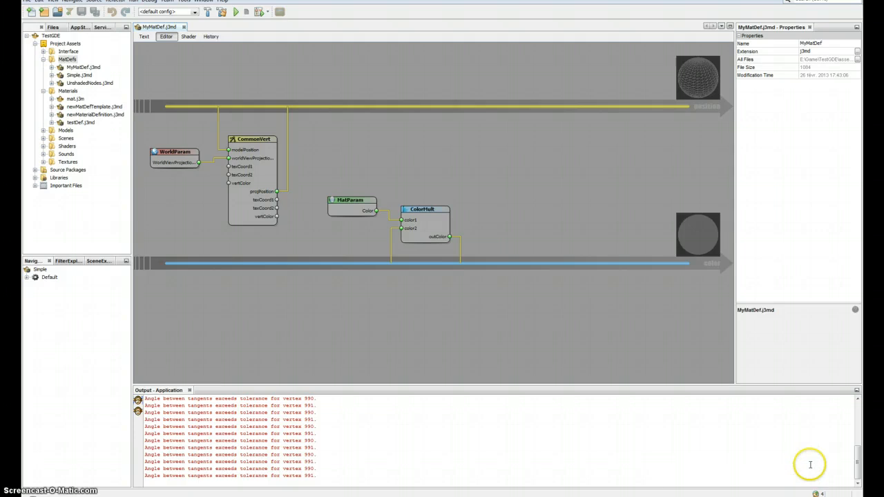
pyautogui.moveTo(716, 132)
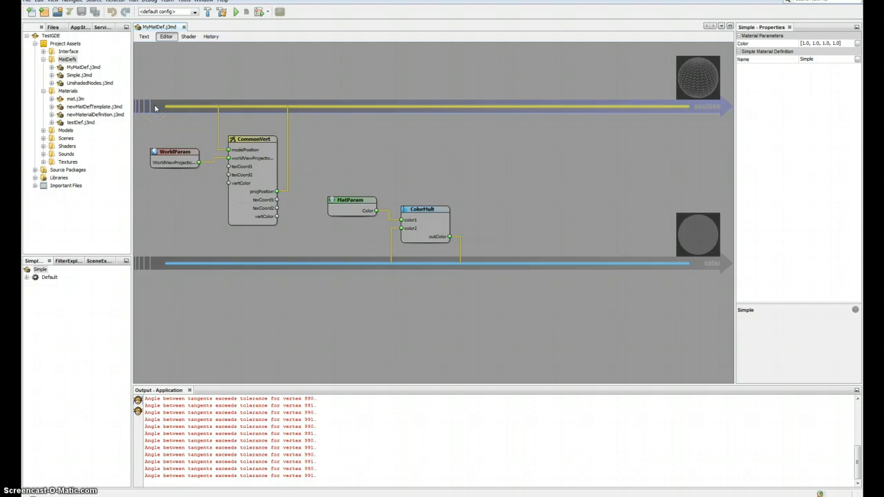
pyautogui.moveTo(642, 106)
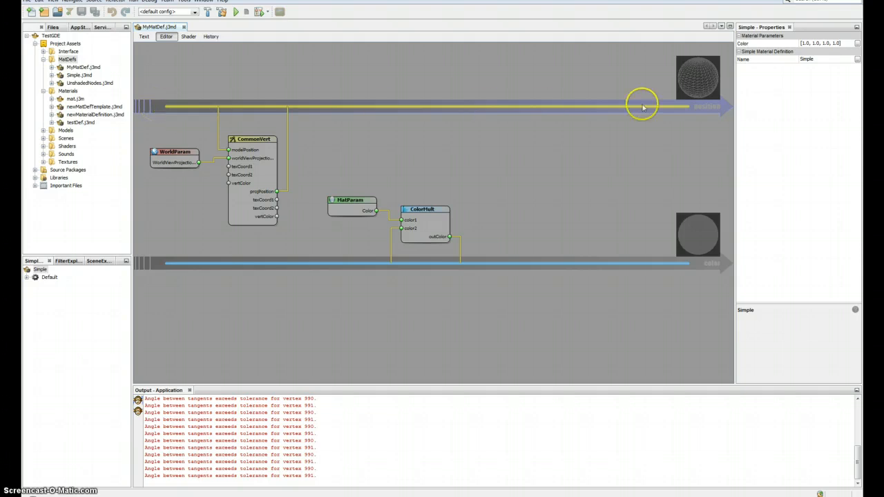
pyautogui.moveTo(712, 114)
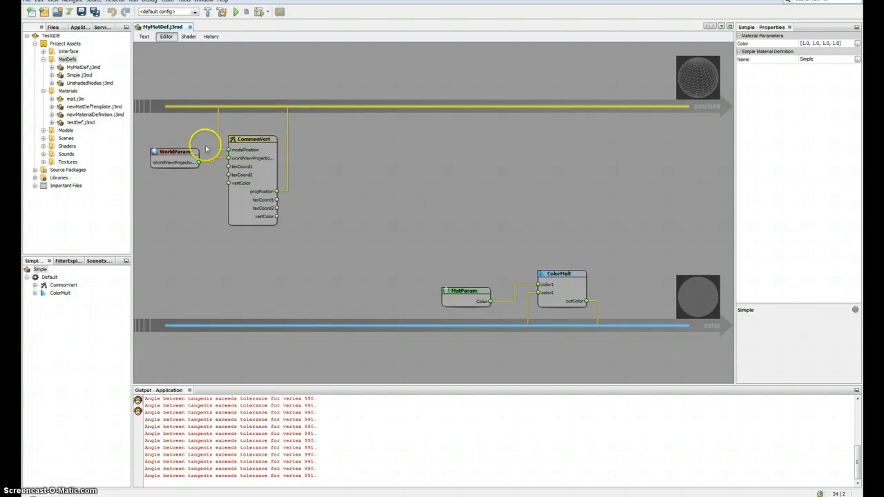
pyautogui.moveTo(289, 109)
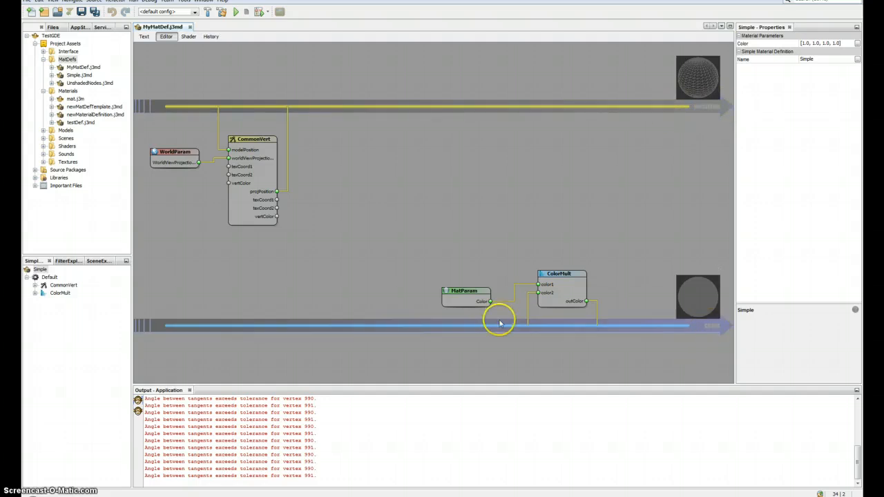
pyautogui.moveTo(410, 223)
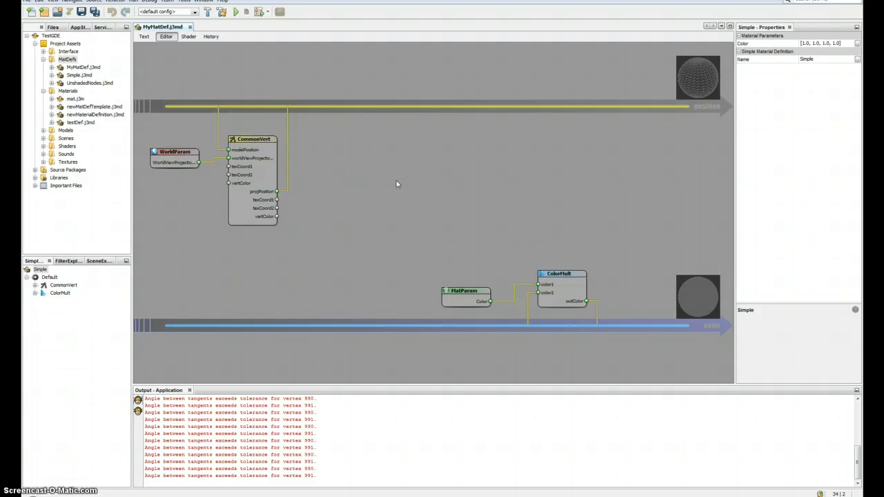
pyautogui.click(253, 139)
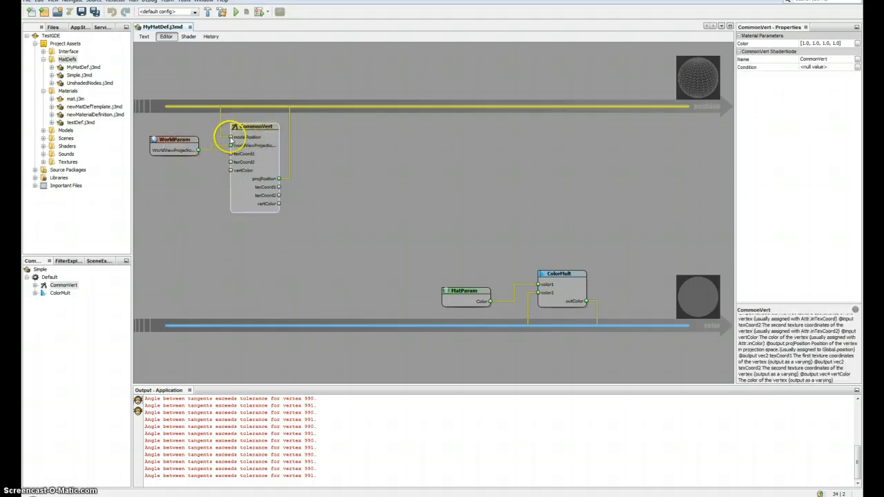
pyautogui.moveTo(378, 115)
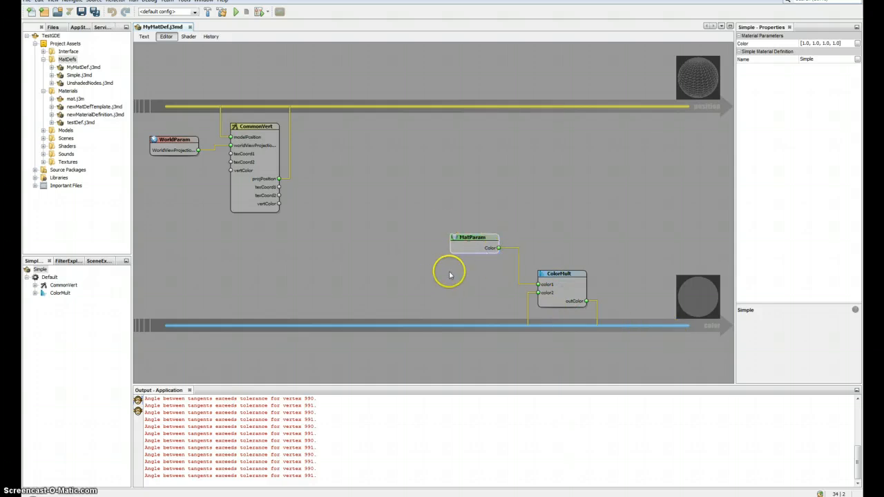
pyautogui.moveTo(253, 187)
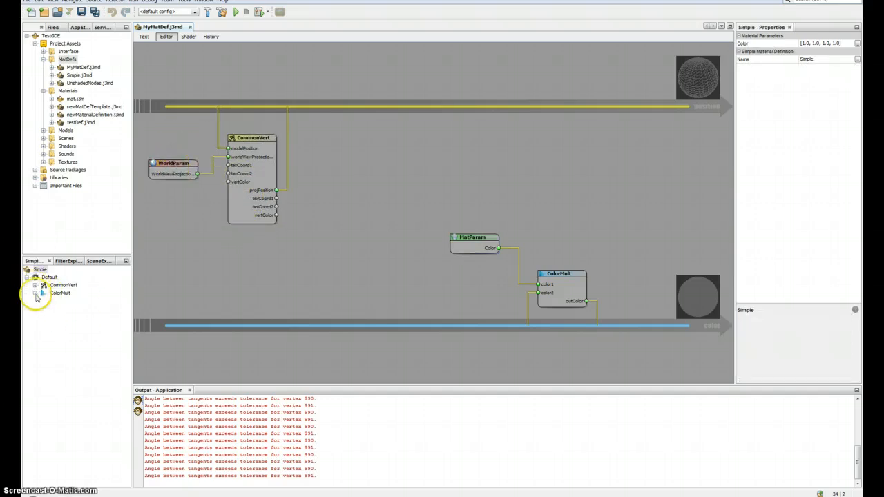
# Step: Inspect CommonVert's worldViewProjectionMatrix and Global.position mappings in the outline
pyautogui.click(35, 285)
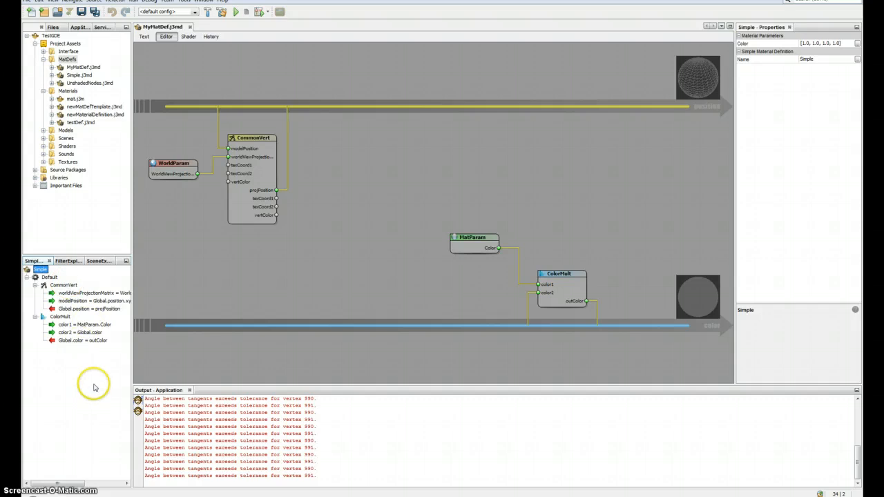
pyautogui.moveTo(65, 310)
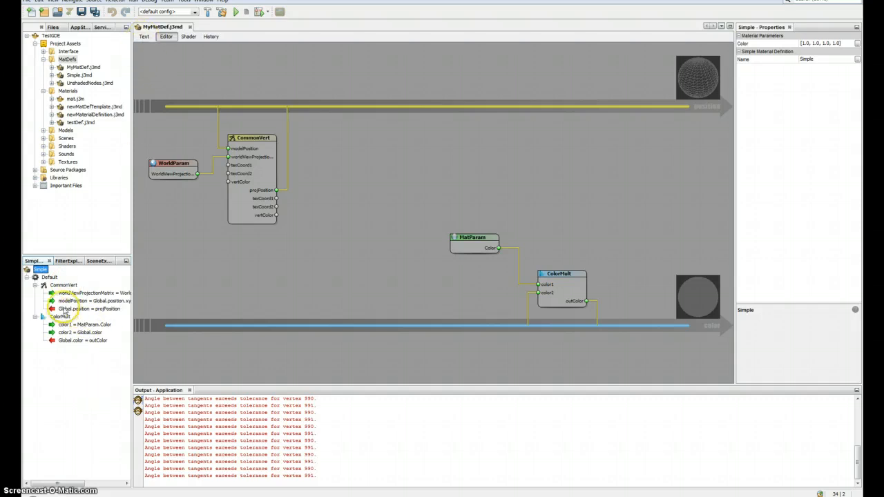
pyautogui.click(62, 285)
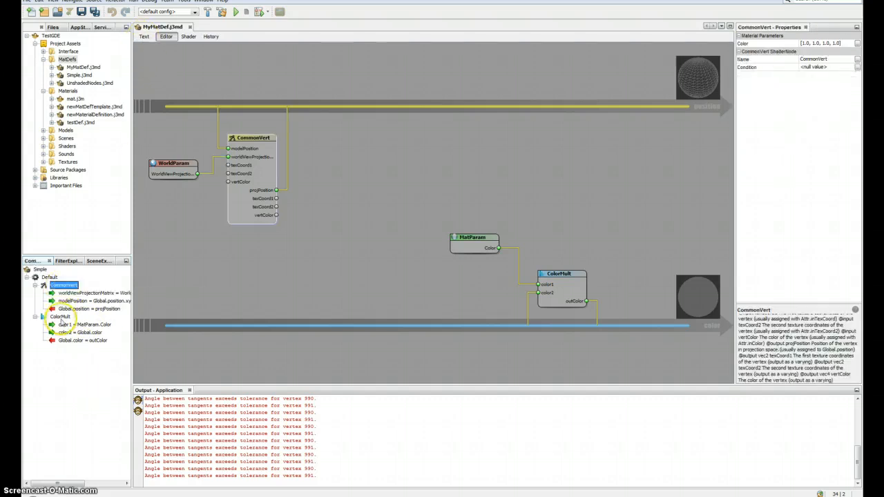
pyautogui.click(93, 293)
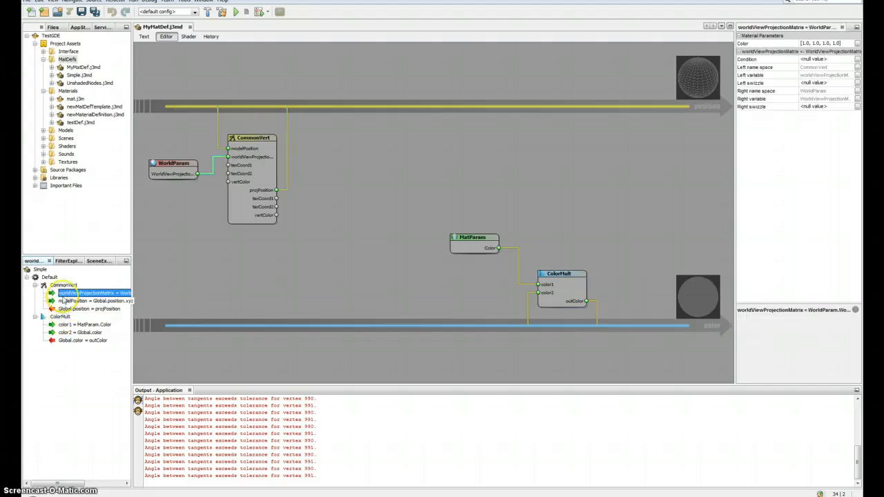
pyautogui.click(90, 308)
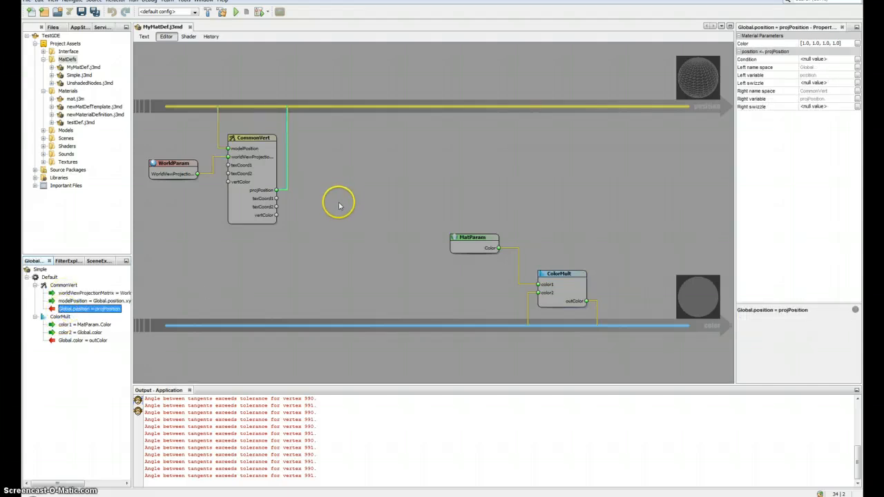
pyautogui.click(253, 138)
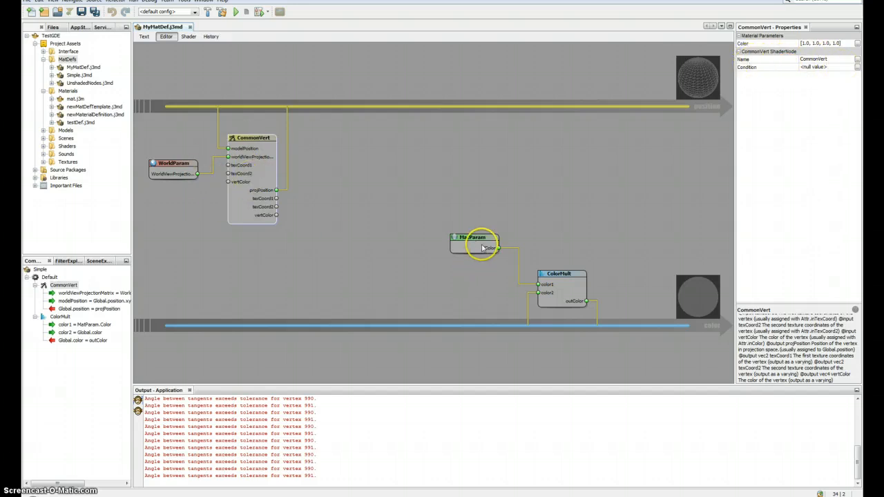
# Step: Set the material Color parameter to white [1.0, 1.0, 1.0, 1.0]
pyautogui.click(473, 237)
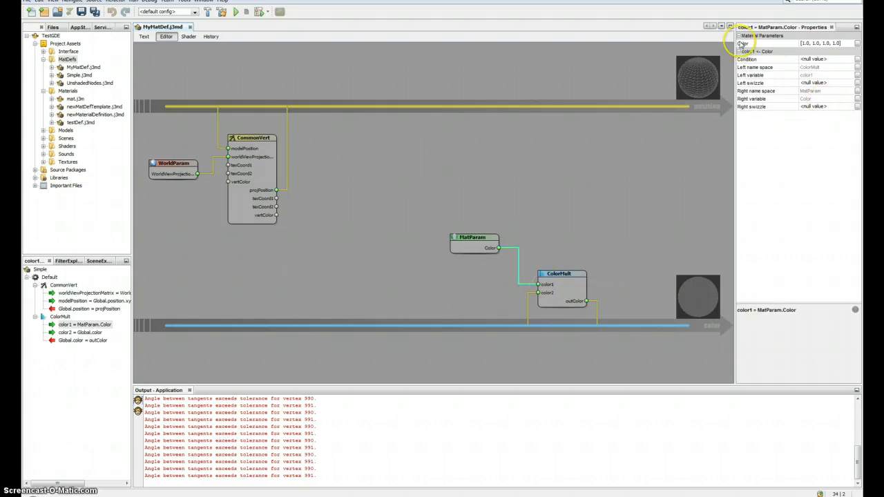
pyautogui.click(746, 42)
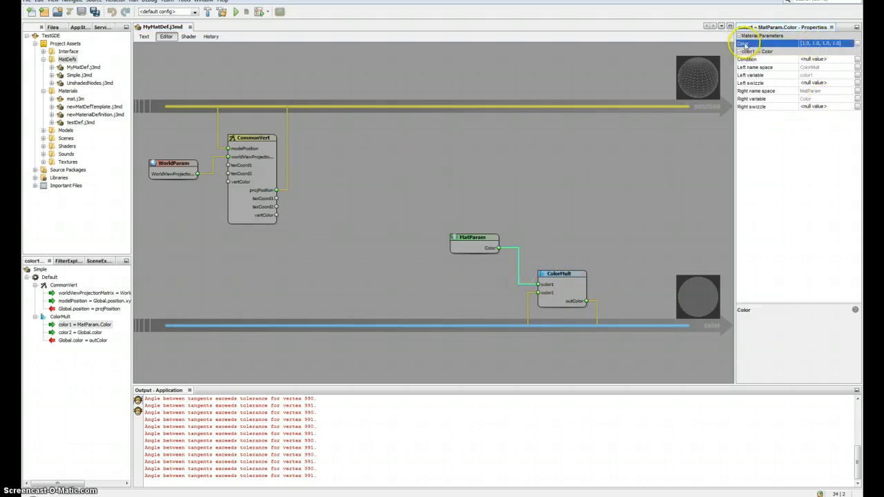
pyautogui.click(473, 238)
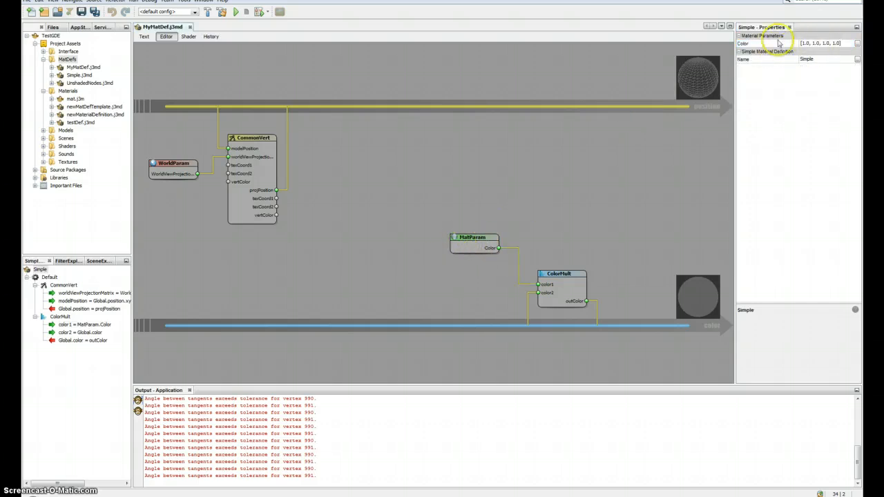
pyautogui.click(820, 43)
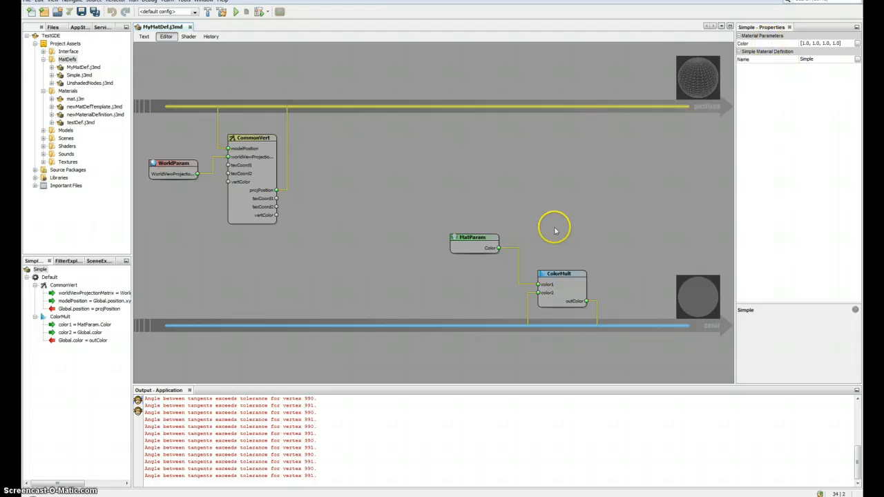
pyautogui.moveTo(666, 258)
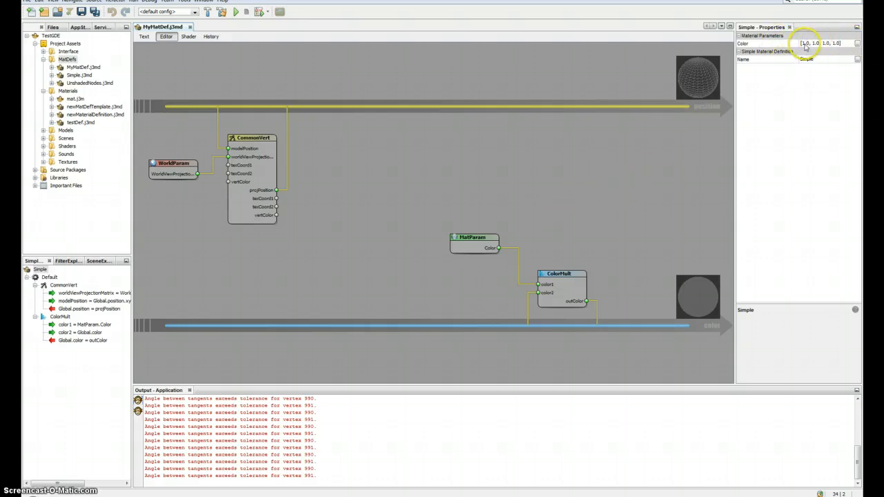
pyautogui.click(822, 43)
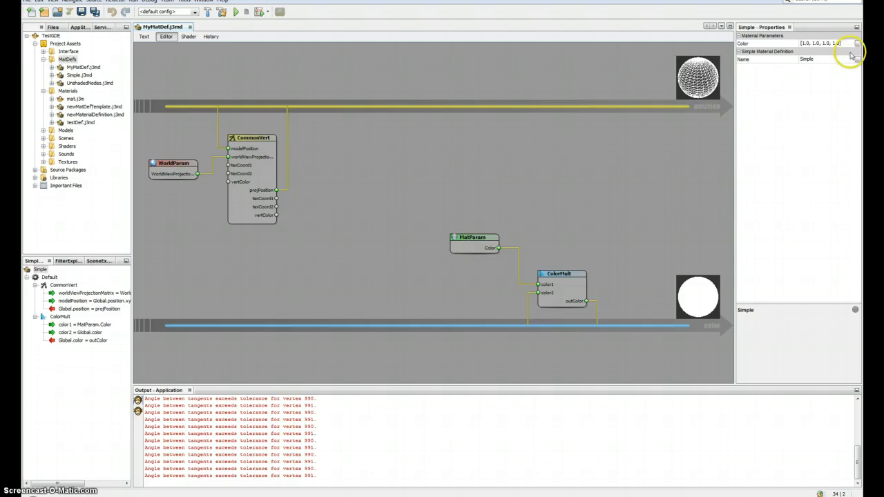
# Step: Make the material Color yellow [1.0, 1.0, 0.2, 1.0] and view the generated shader code
pyautogui.click(855, 44)
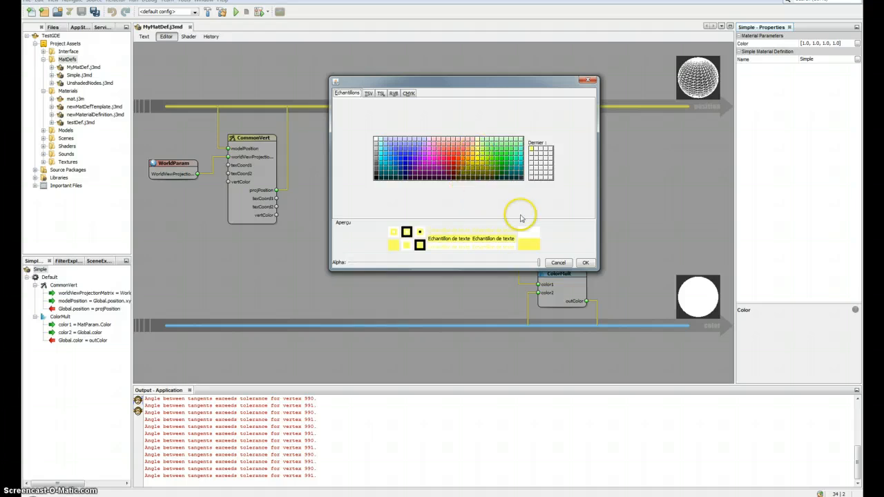
pyautogui.moveTo(525, 241)
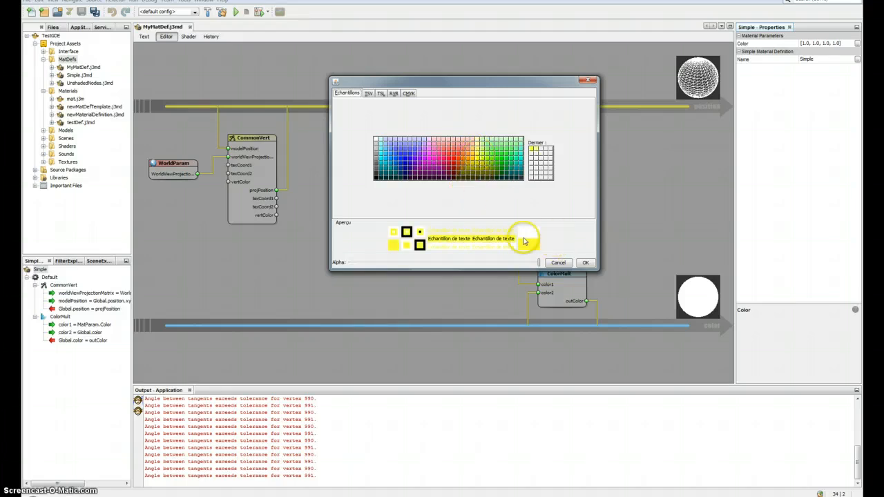
pyautogui.click(584, 262)
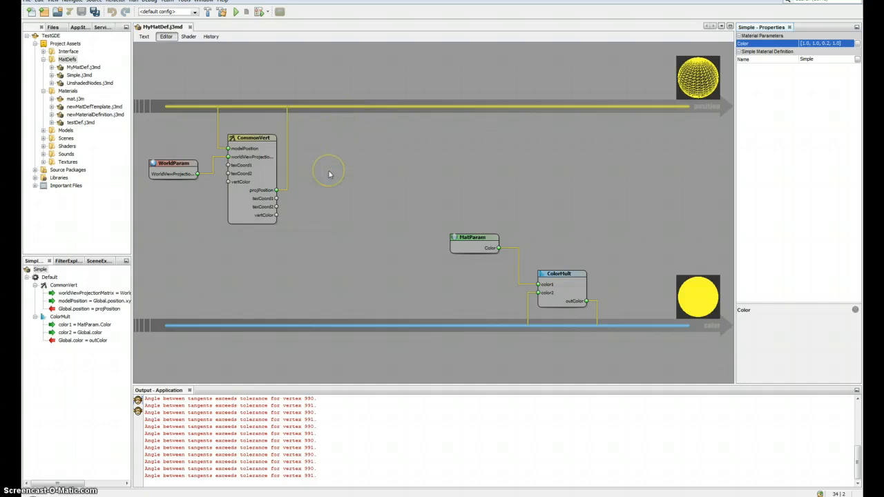
pyautogui.click(188, 37)
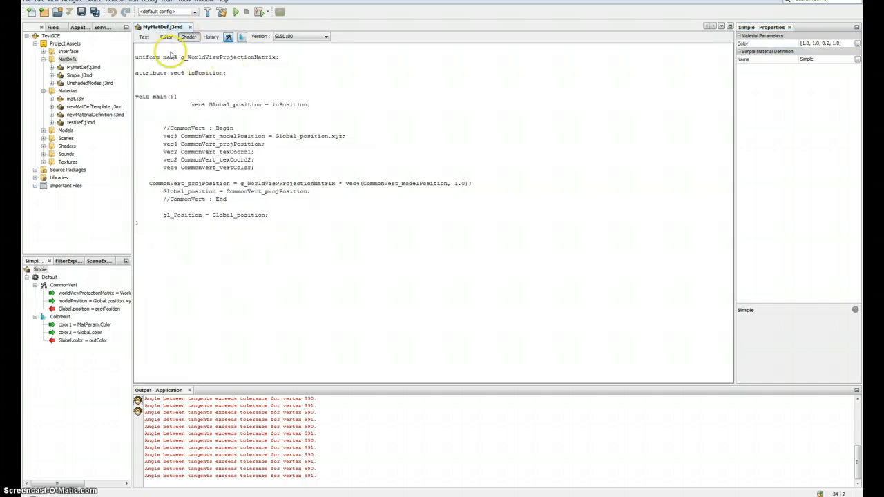
pyautogui.press('ctrl+a')
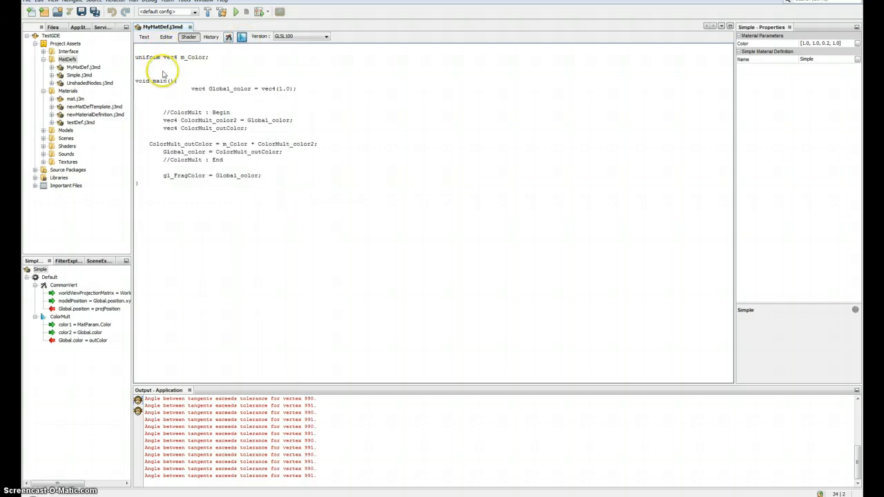
pyautogui.moveTo(225, 72)
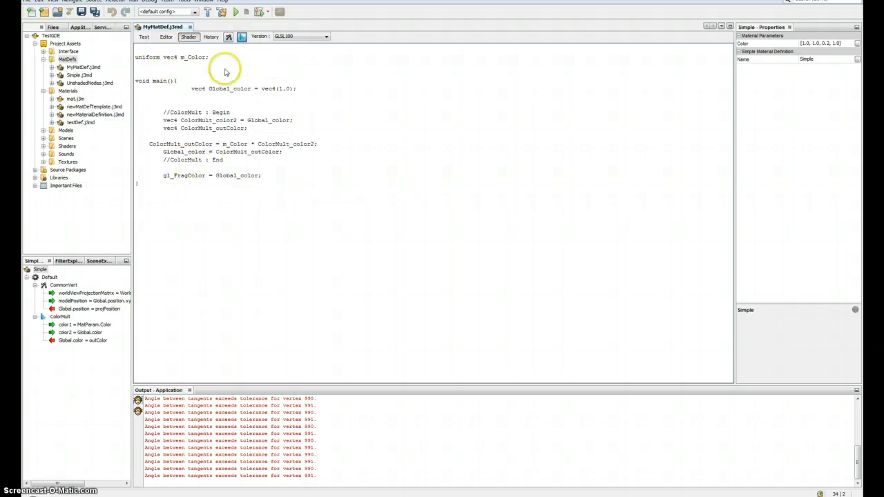
pyautogui.click(325, 36)
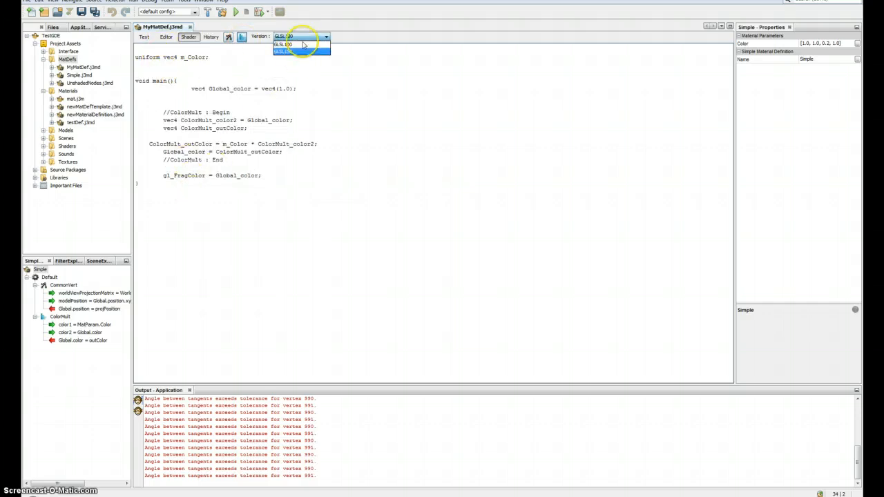
pyautogui.click(284, 51)
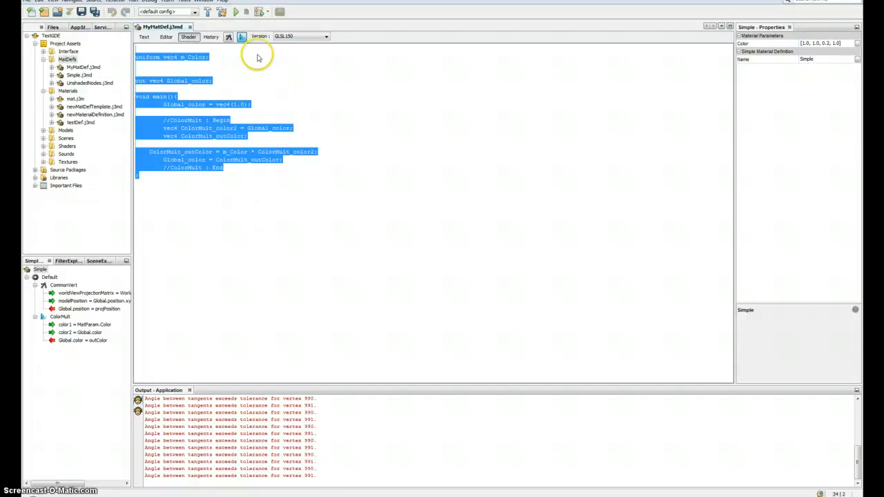
pyautogui.click(325, 36)
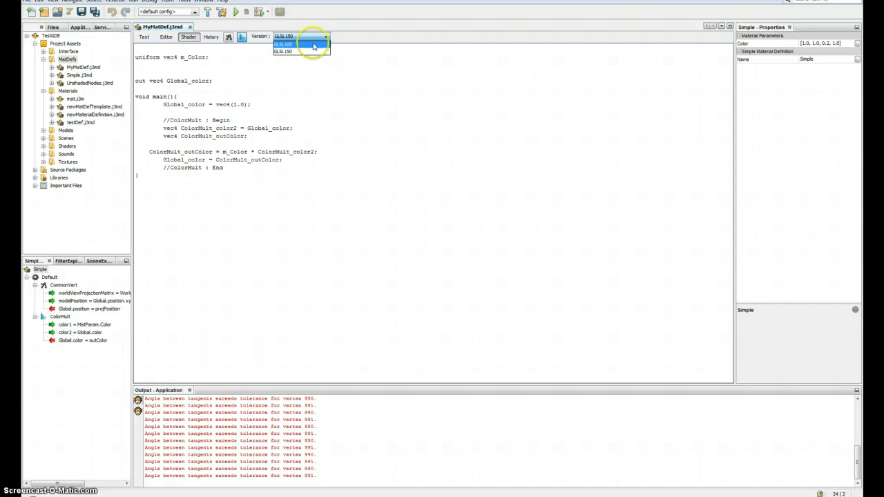
pyautogui.click(283, 43)
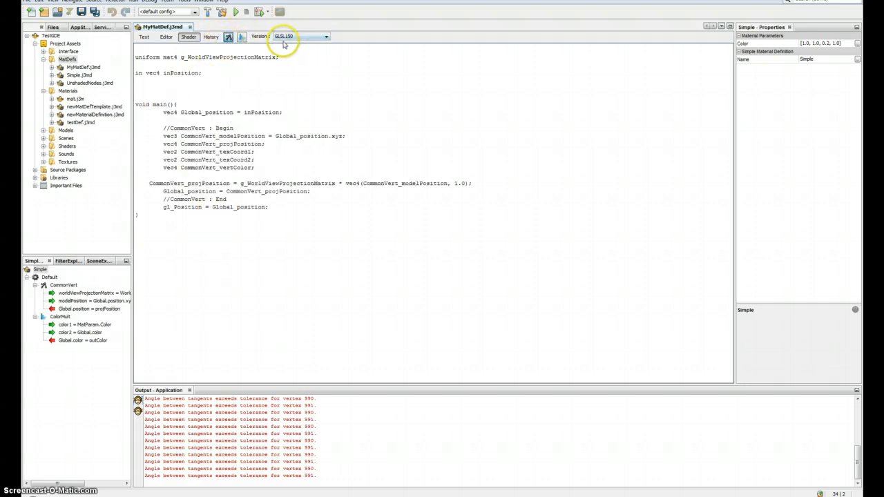
pyautogui.click(283, 36)
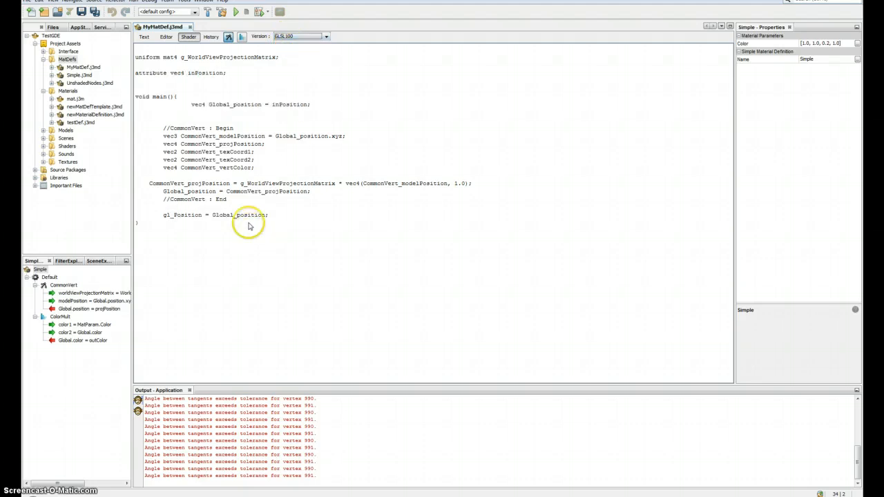
# Step: Return to the node graph, reposition the parameter nodes, and bring up the add-node option
pyautogui.click(165, 36)
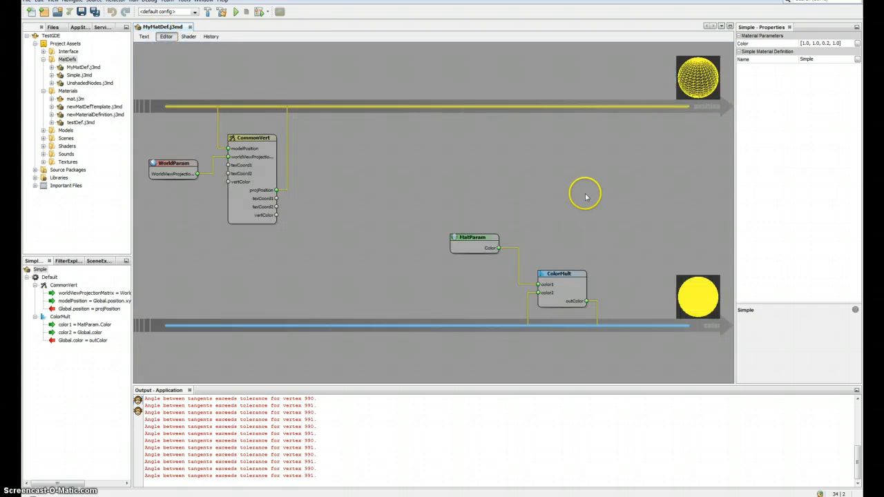
pyautogui.moveTo(468, 209)
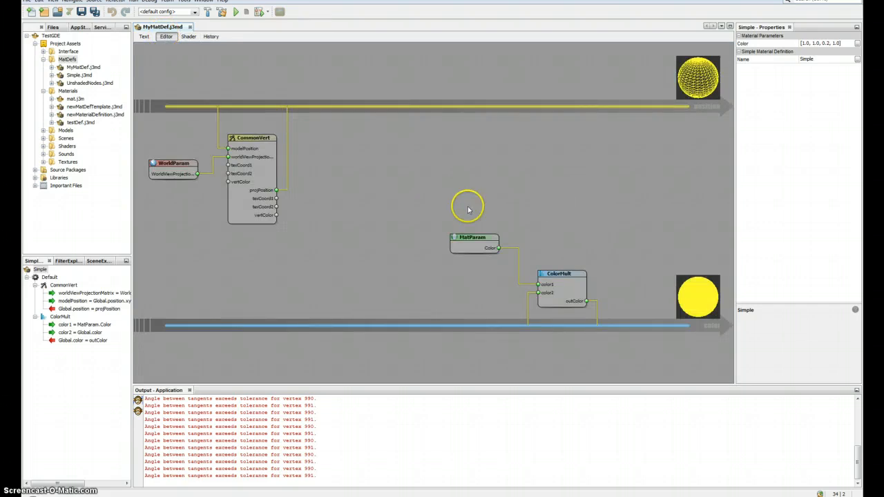
pyautogui.moveTo(173, 163); pyautogui.dragTo(166, 131)
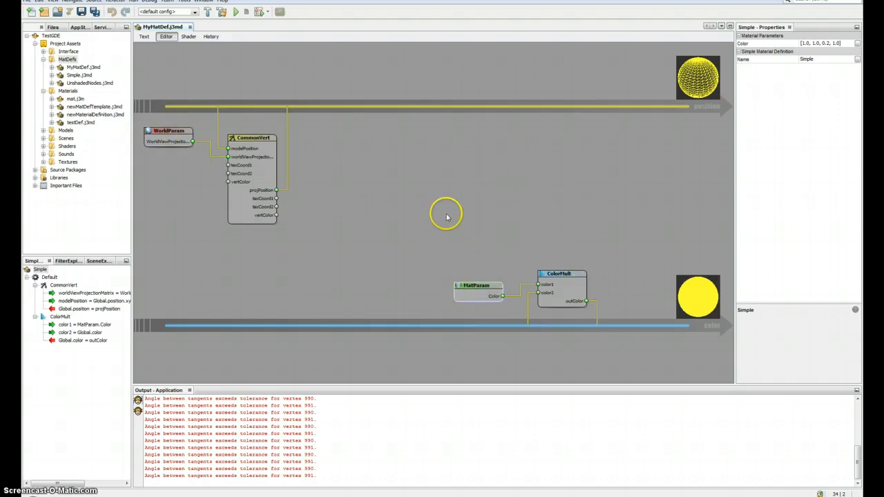
pyautogui.rightClick(445, 214)
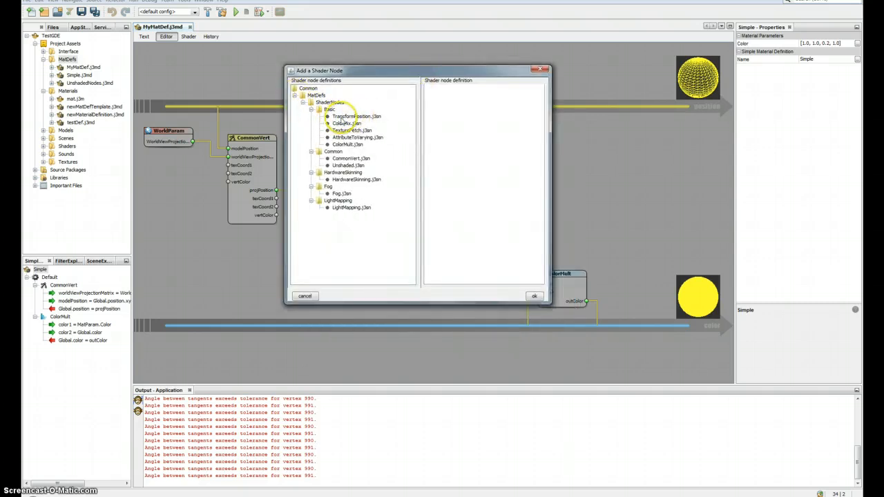
# Step: Review the LightMapping, Fog, HardwareSkinning and CommonVert descriptions, then choose Basic TextureFetch.j3sn
pyautogui.click(351, 207)
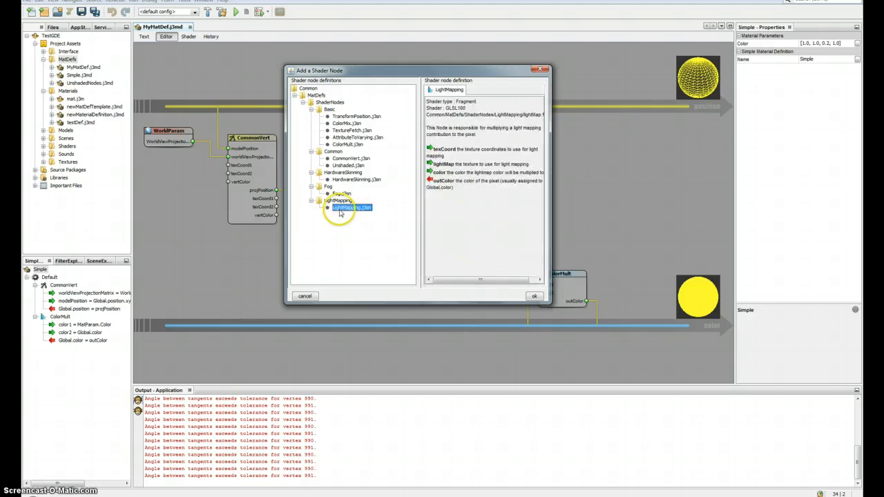
pyautogui.click(328, 186)
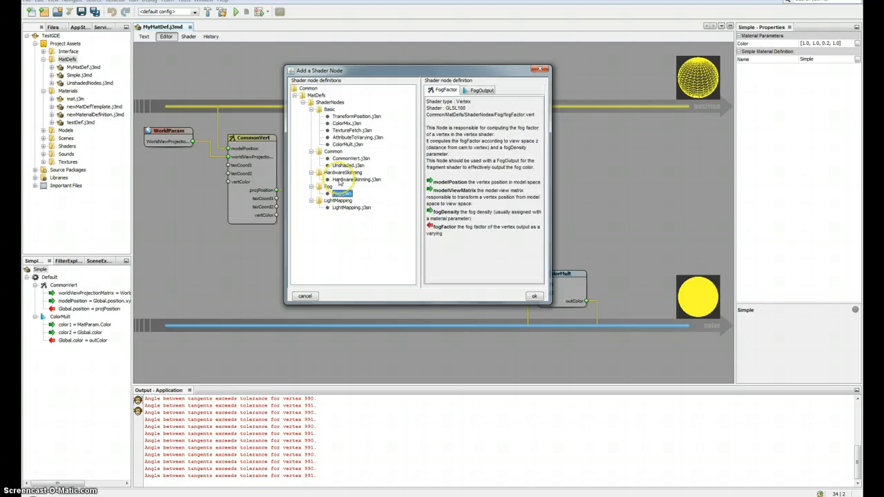
pyautogui.click(356, 179)
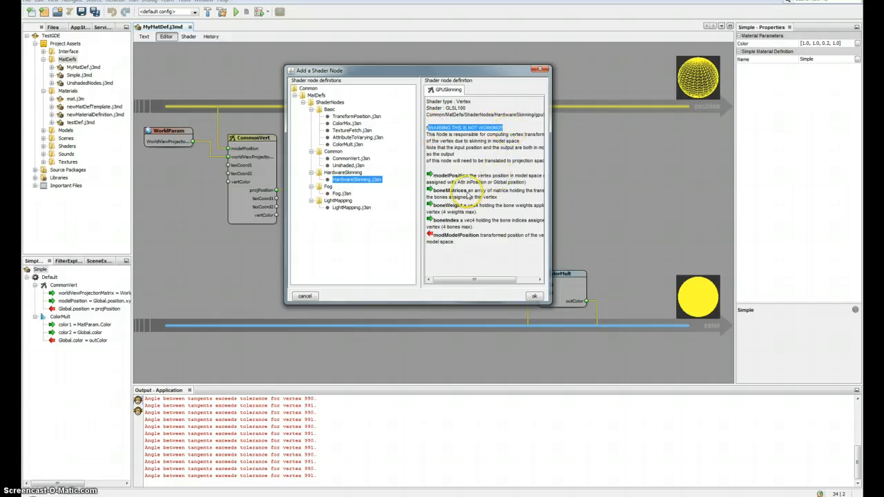
pyautogui.moveTo(419, 163)
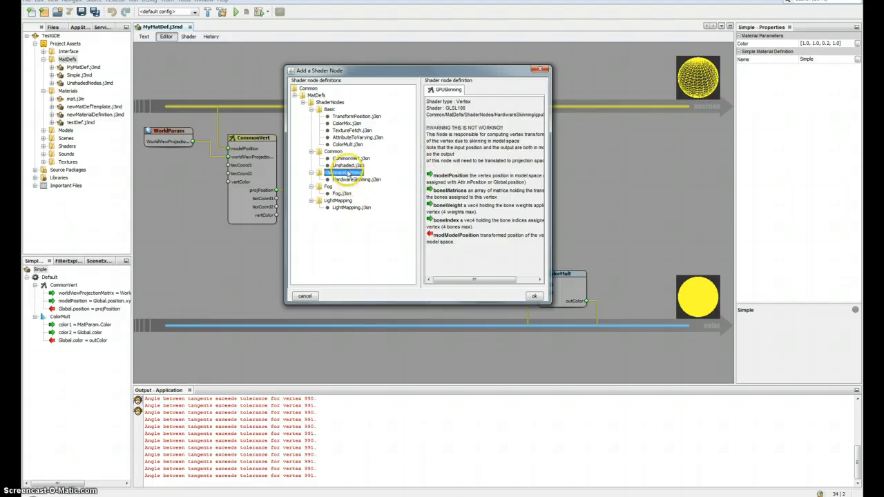
pyautogui.click(350, 158)
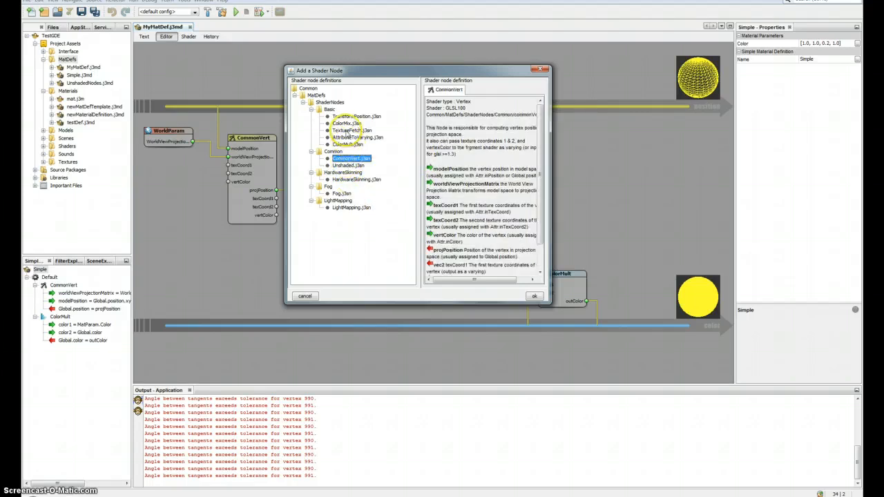
pyautogui.click(352, 130)
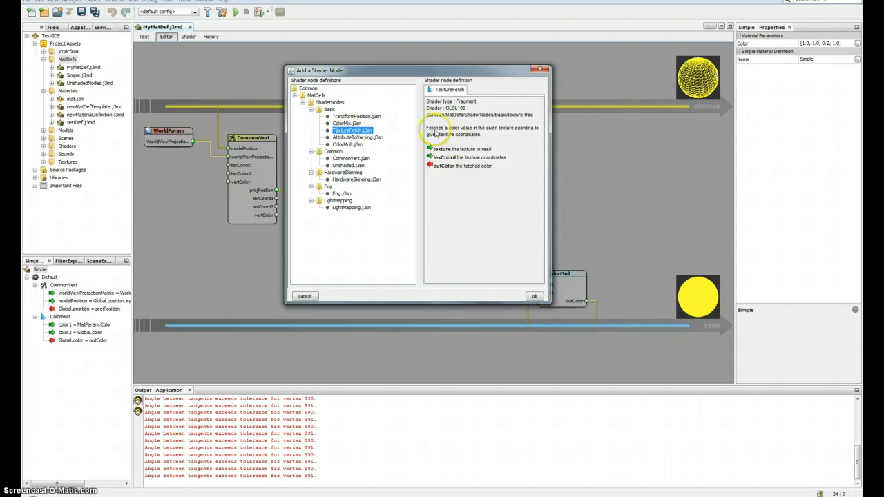
pyautogui.moveTo(533, 132)
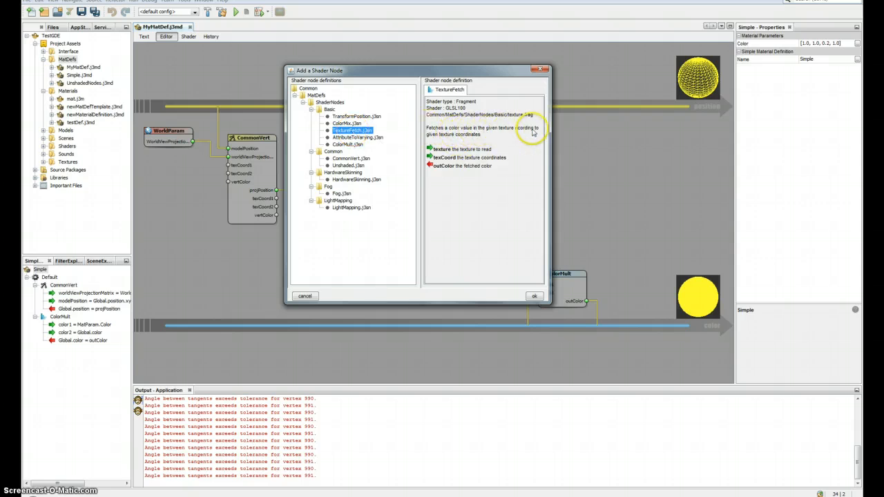
pyautogui.moveTo(479, 138)
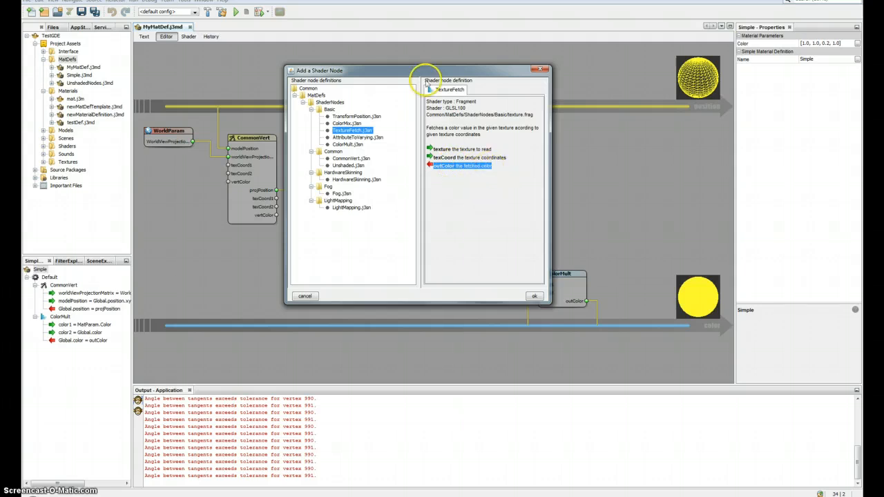
# Step: Add the TextureFetch node, rearrange nodes around it, and open the add menu
pyautogui.click(534, 295)
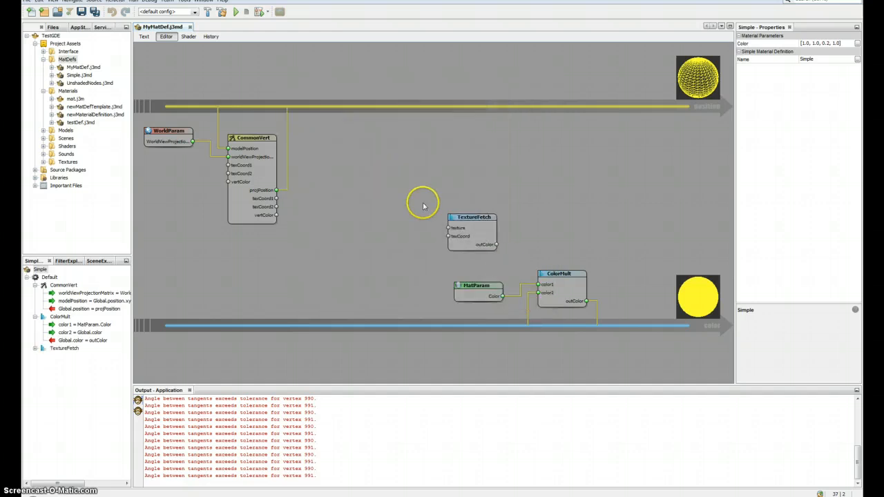
pyautogui.moveTo(472, 217); pyautogui.dragTo(395, 175)
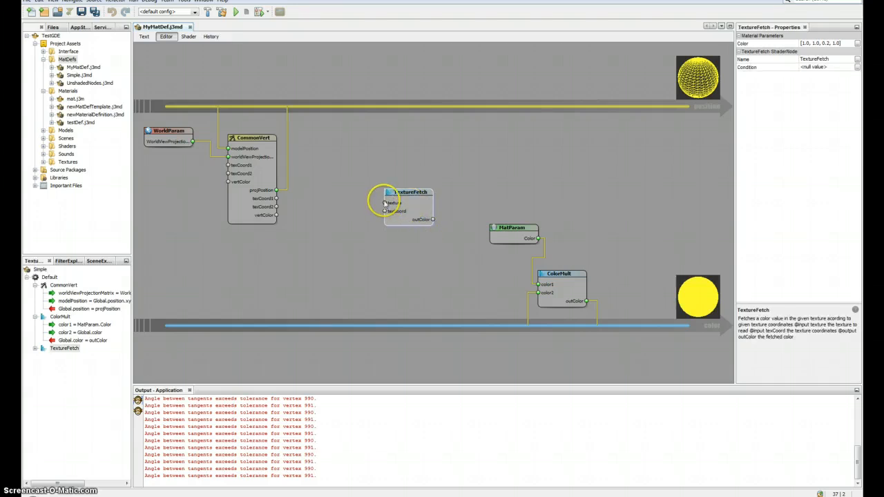
pyautogui.moveTo(407, 200); pyautogui.dragTo(445, 198)
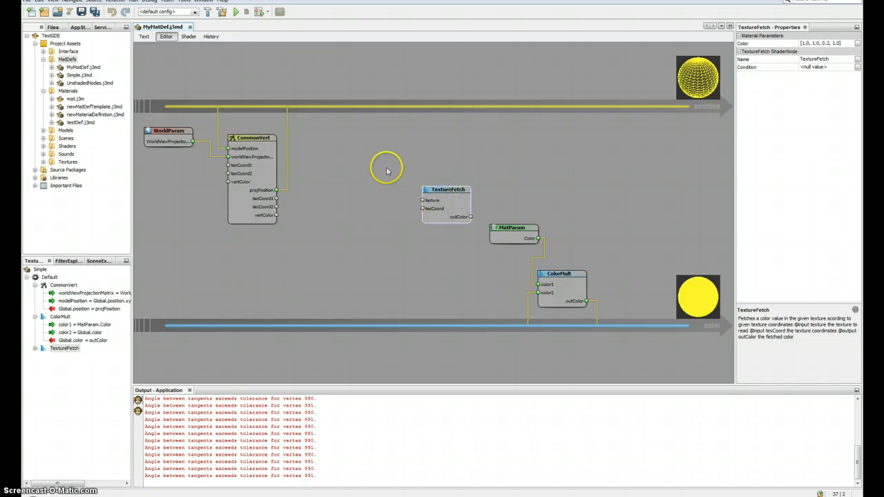
pyautogui.rightClick(387, 171)
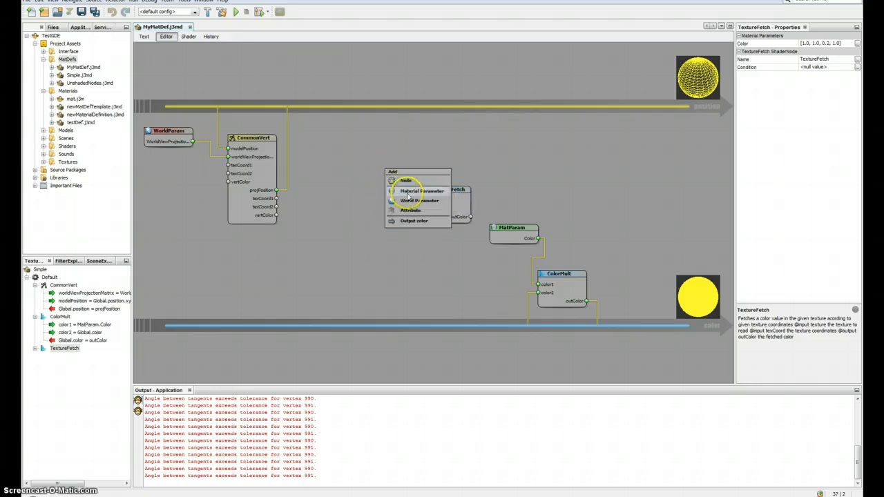
# Step: Add a Texture2D material parameter named ColorMap to the graph
pyautogui.click(421, 190)
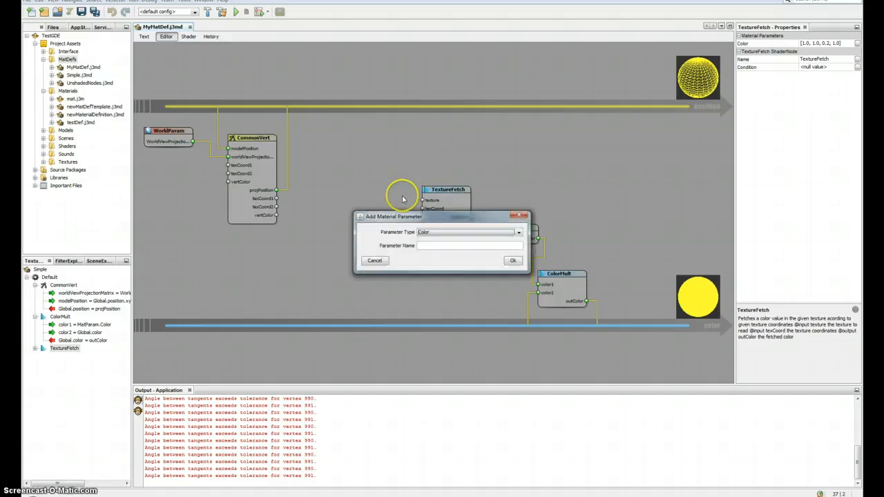
pyautogui.click(517, 232)
pyautogui.write('ColorMap')
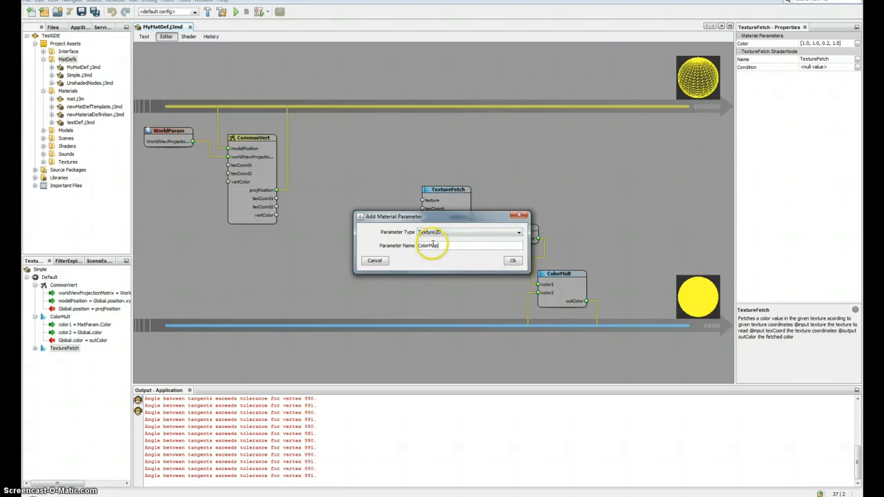
pyautogui.click(512, 260)
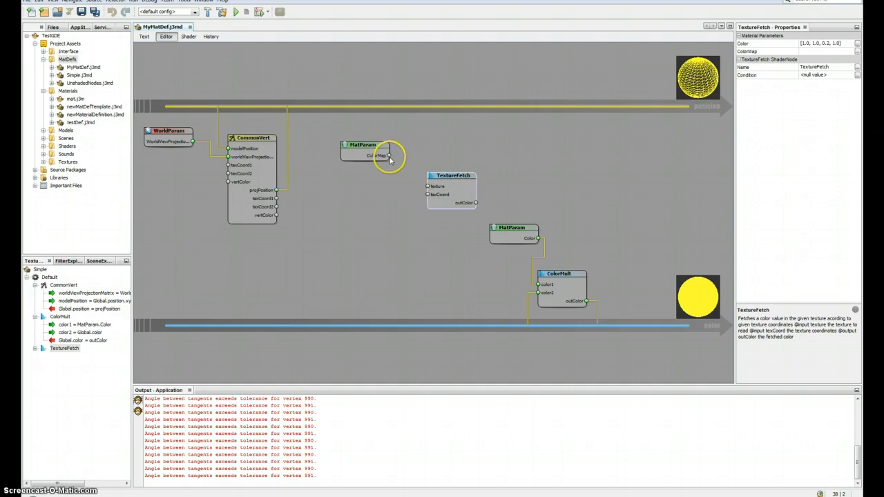
pyautogui.moveTo(407, 199)
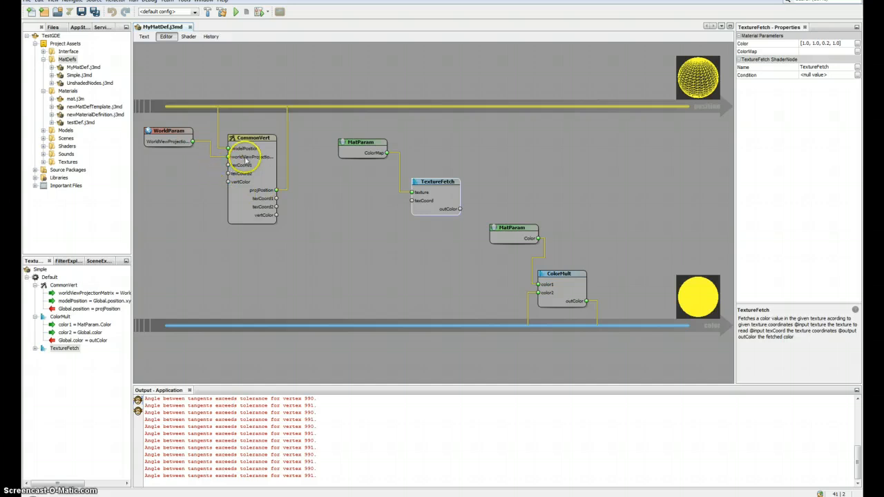
# Step: Select CommonVert and TextureFetch, then add an inTexCoord vec2 attribute node
pyautogui.click(252, 137)
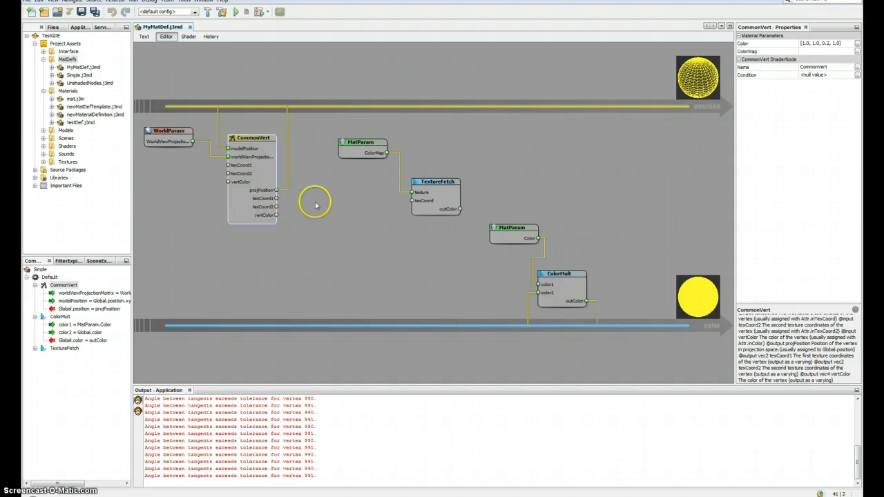
pyautogui.click(435, 185)
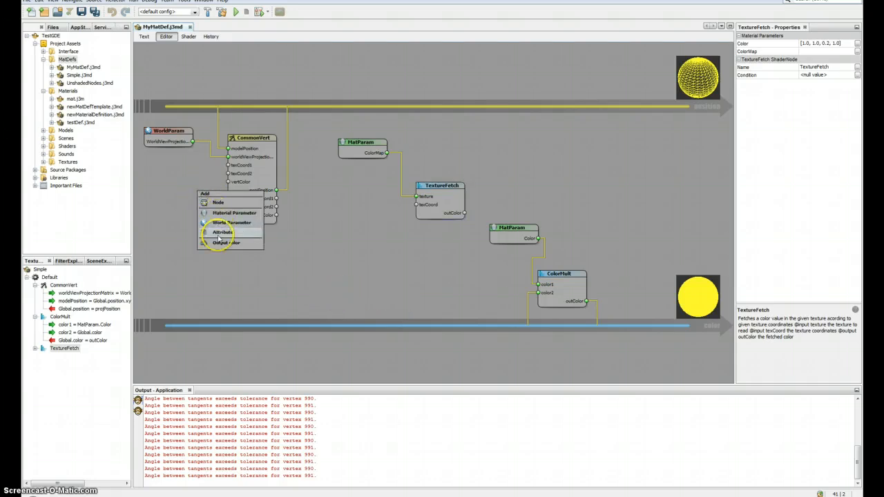
pyautogui.click(222, 232)
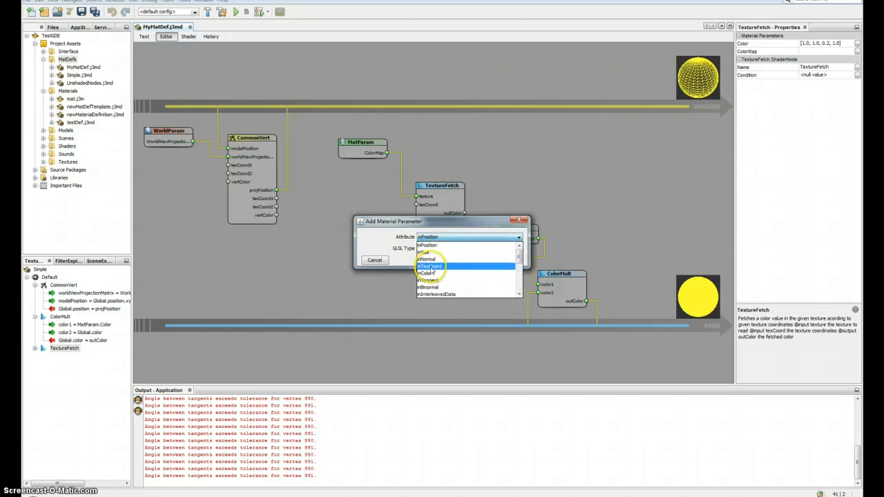
pyautogui.click(430, 266)
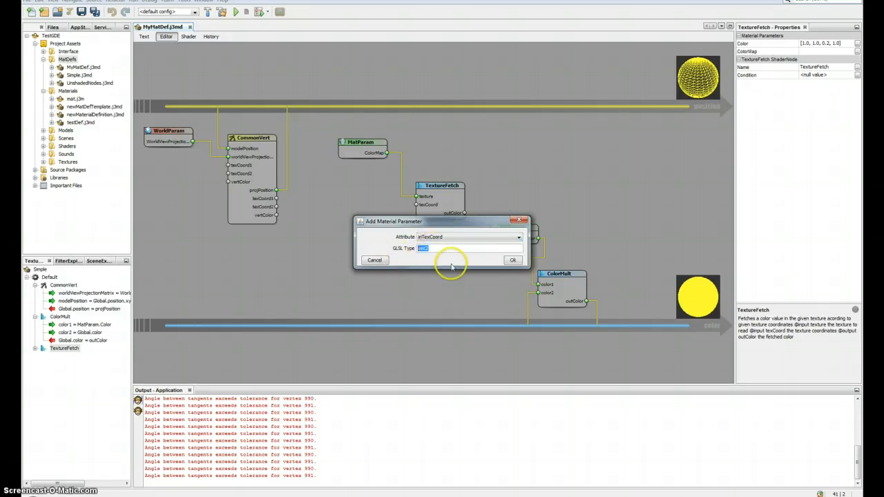
pyautogui.click(512, 260)
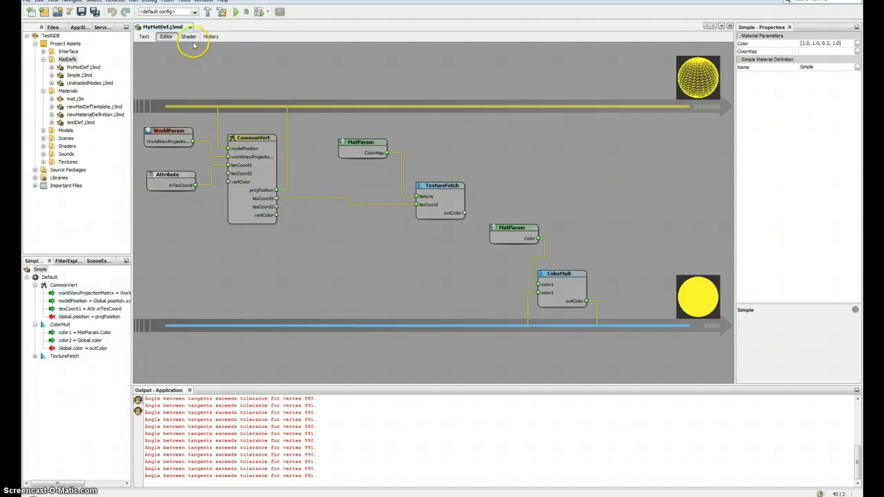
pyautogui.click(188, 37)
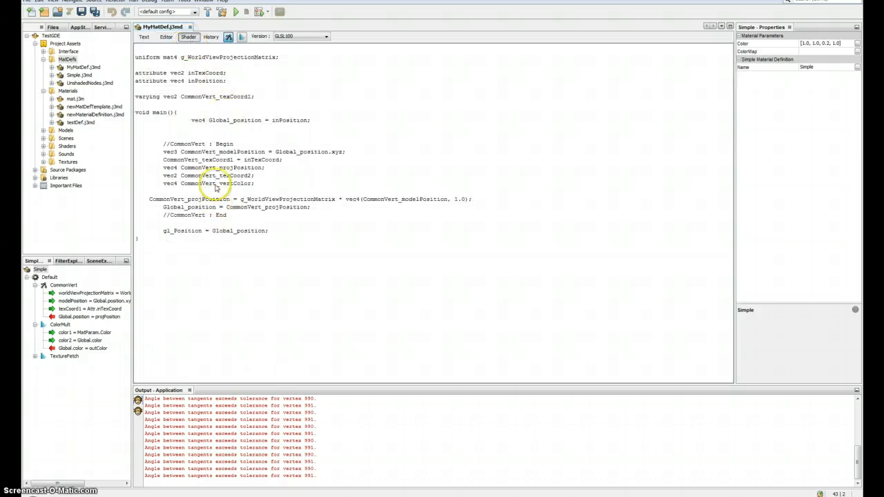
pyautogui.click(242, 36)
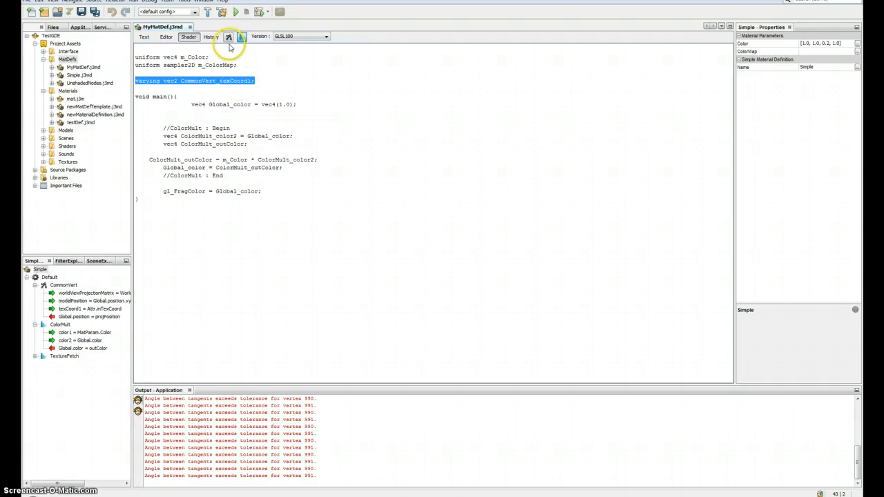
pyautogui.click(228, 36)
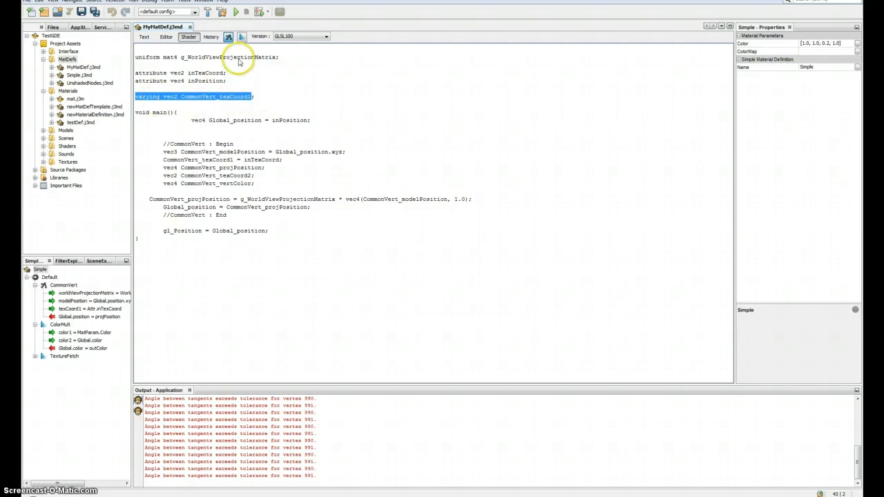
pyautogui.click(167, 37)
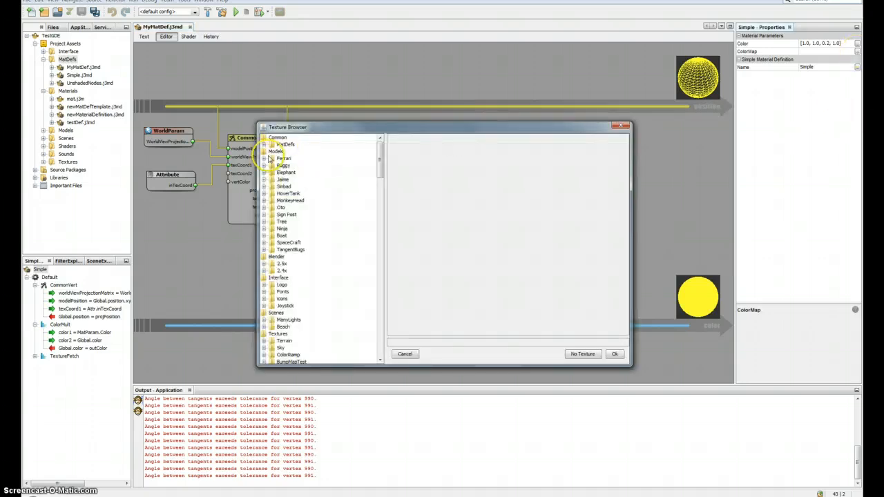
# Step: Assign Models/Ferrari/Car.jpg to ColorMap and feed TextureFetch's color into the ColorMult node
pyautogui.click(290, 165)
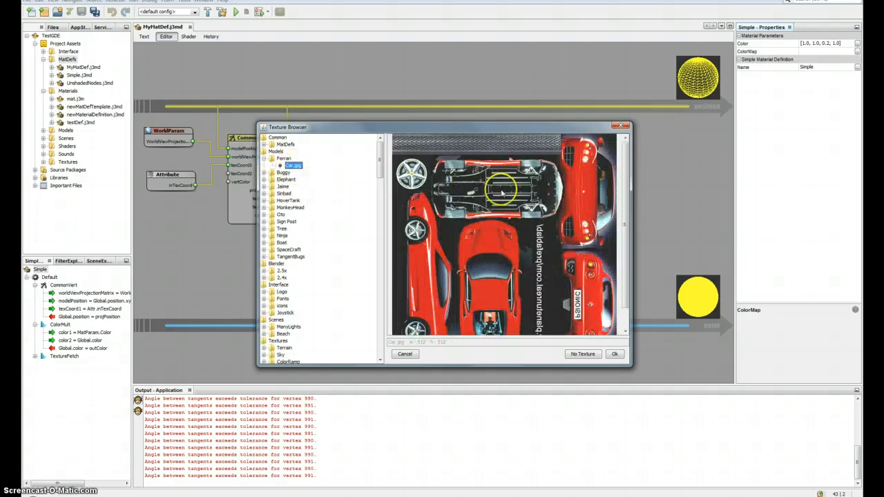
pyautogui.click(614, 353)
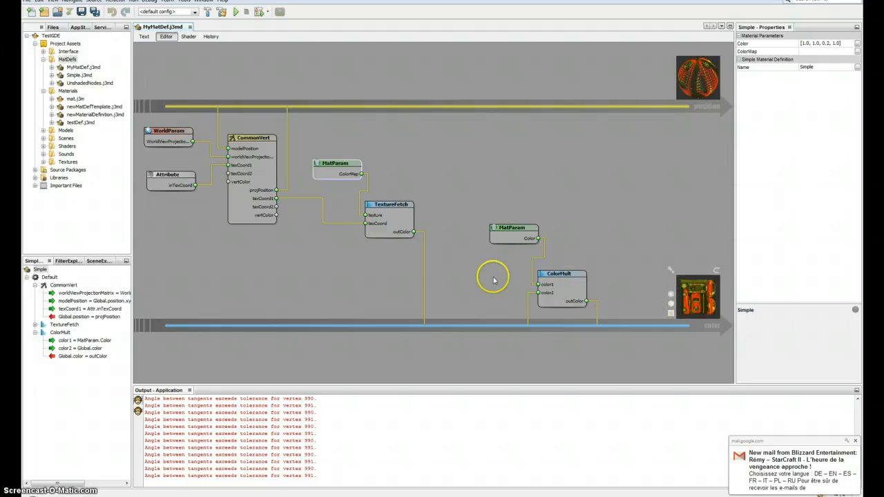
pyautogui.moveTo(561, 309)
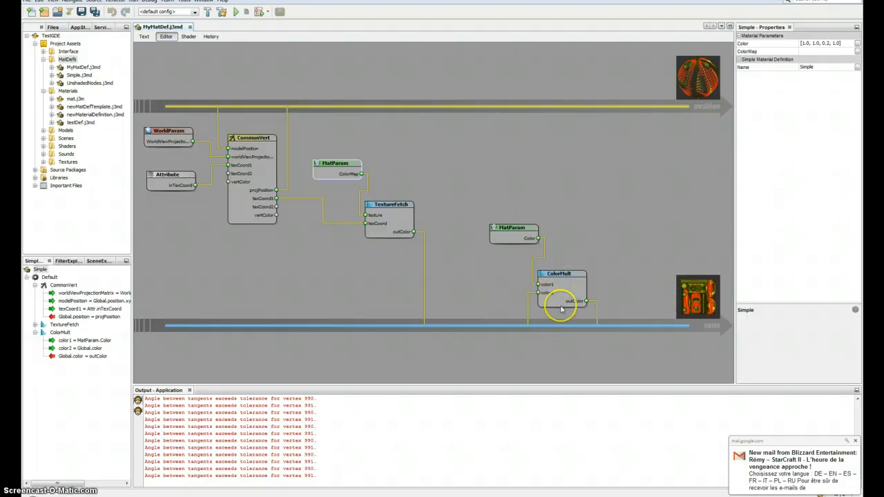
pyautogui.click(560, 273)
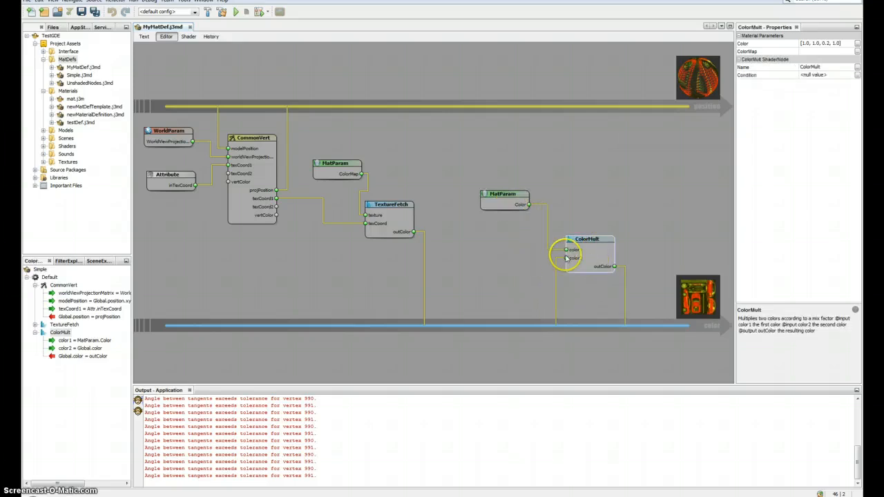
pyautogui.click(390, 204)
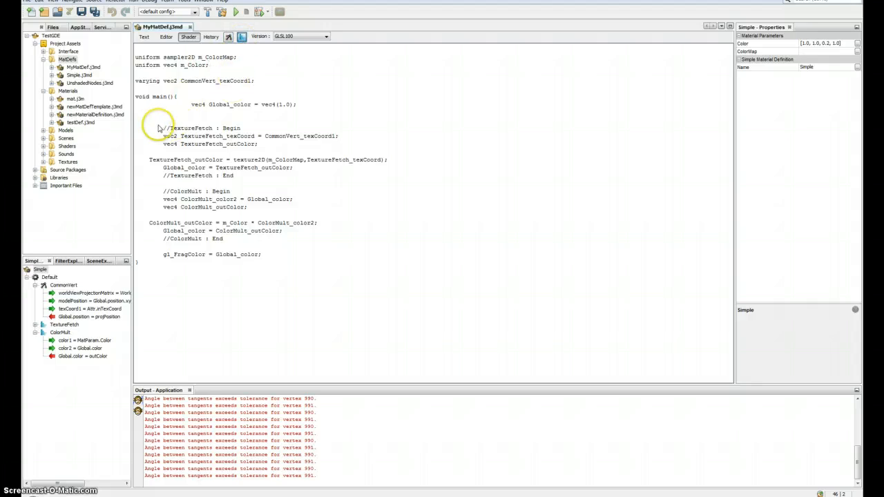
pyautogui.moveTo(164, 128); pyautogui.dragTo(235, 175)
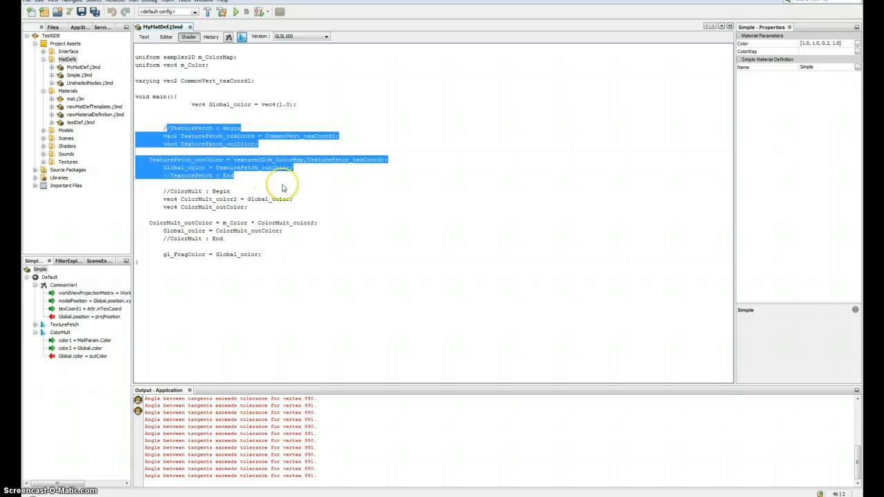
pyautogui.moveTo(151, 164)
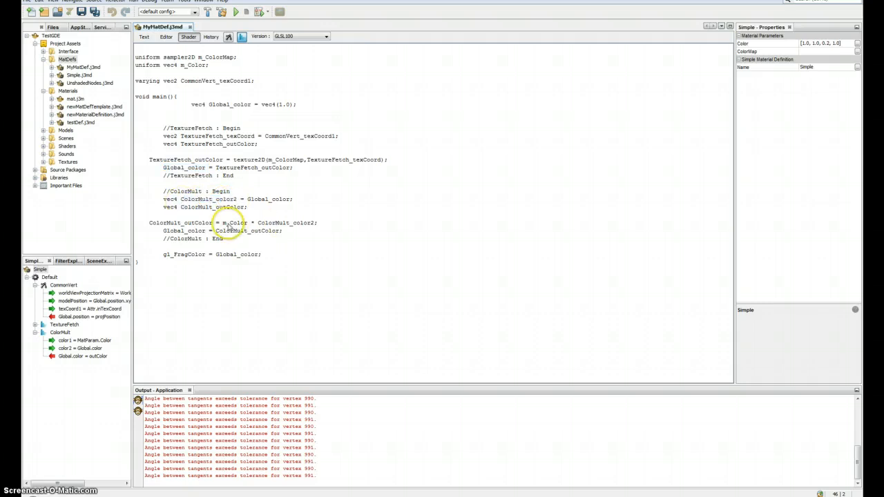
pyautogui.doubleClick(236, 223)
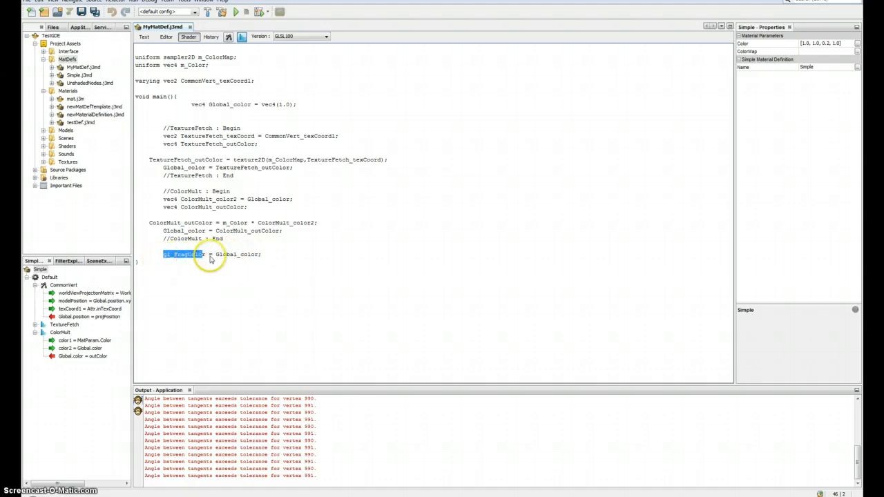
pyautogui.moveTo(212, 72)
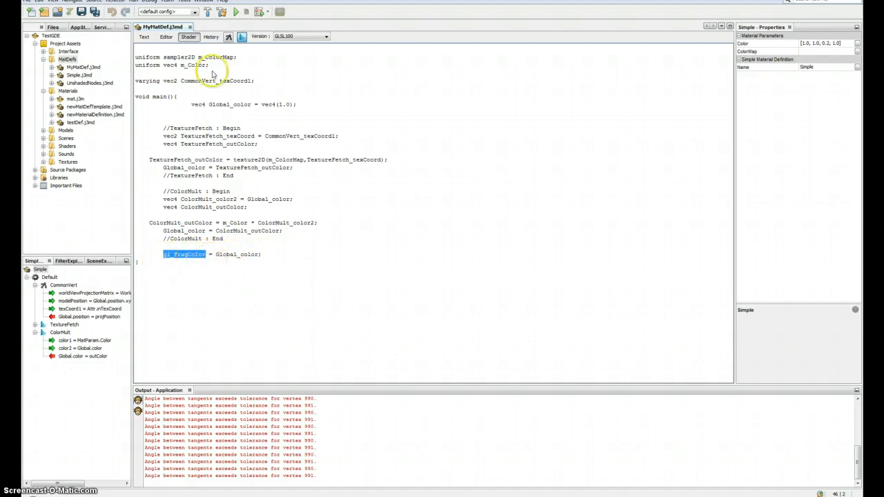
pyautogui.click(166, 37)
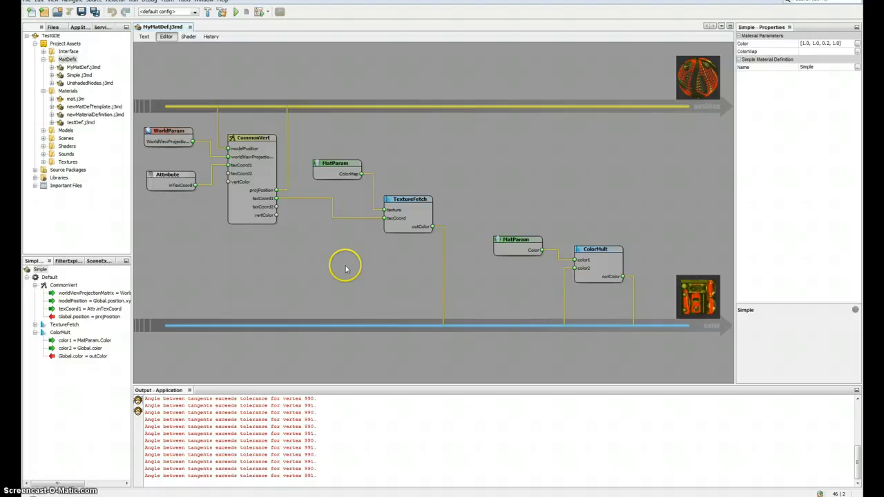
pyautogui.click(143, 37)
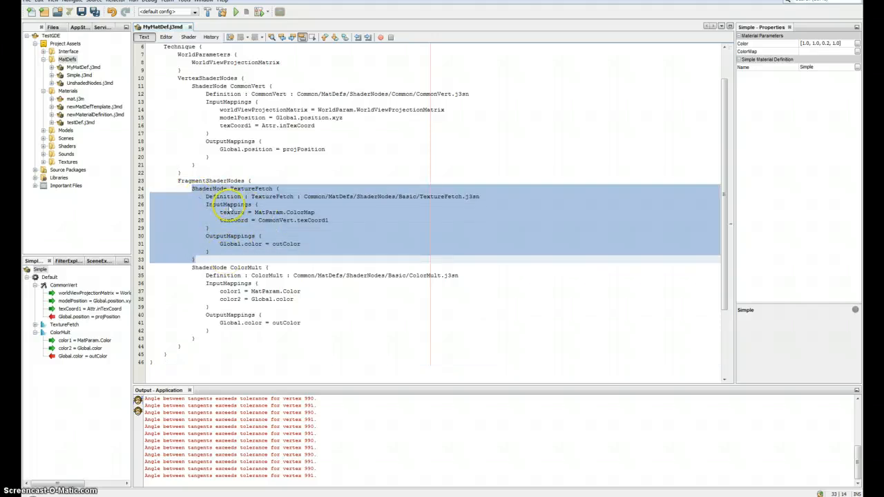
pyautogui.moveTo(442, 250)
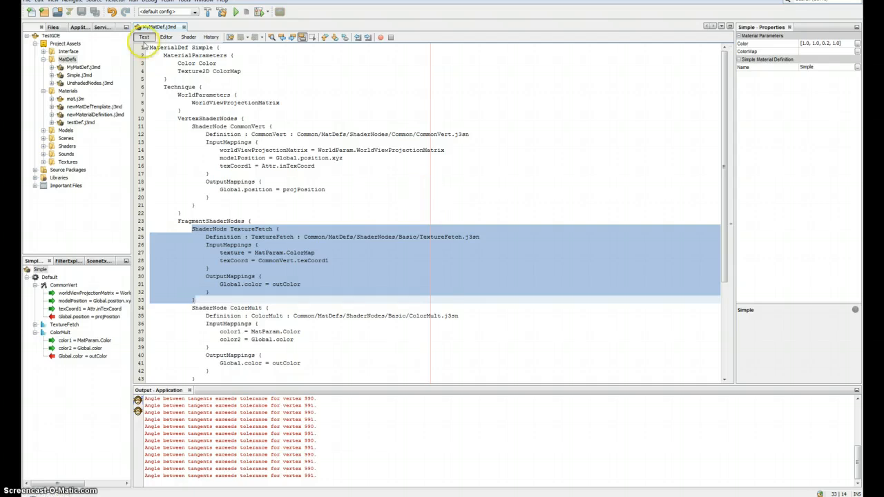
pyautogui.click(166, 37)
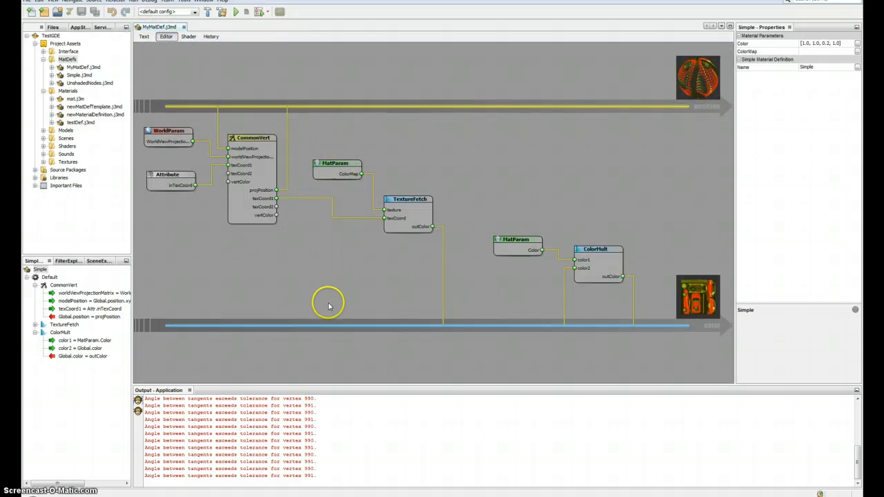